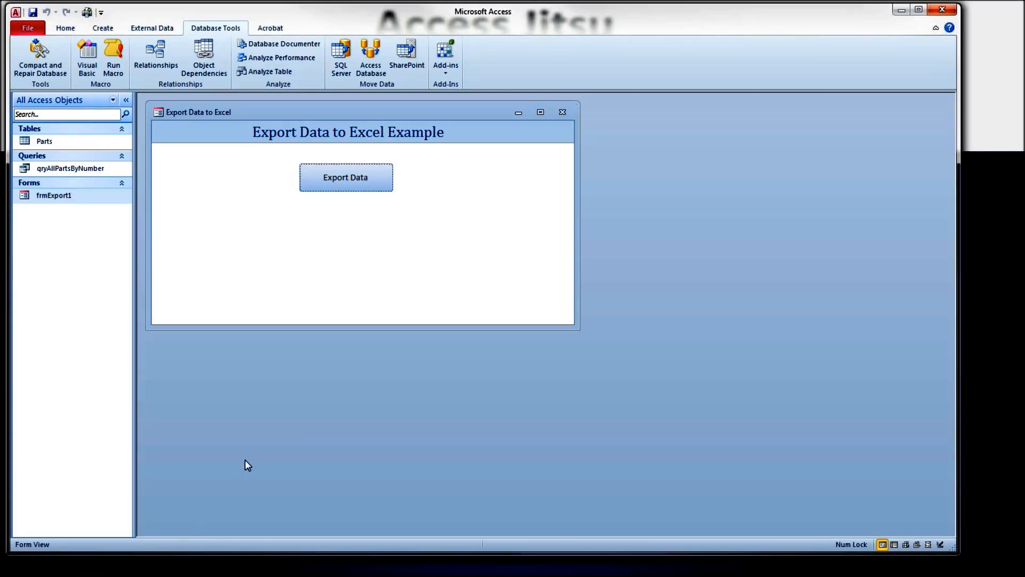
mouse_move(399, 267)
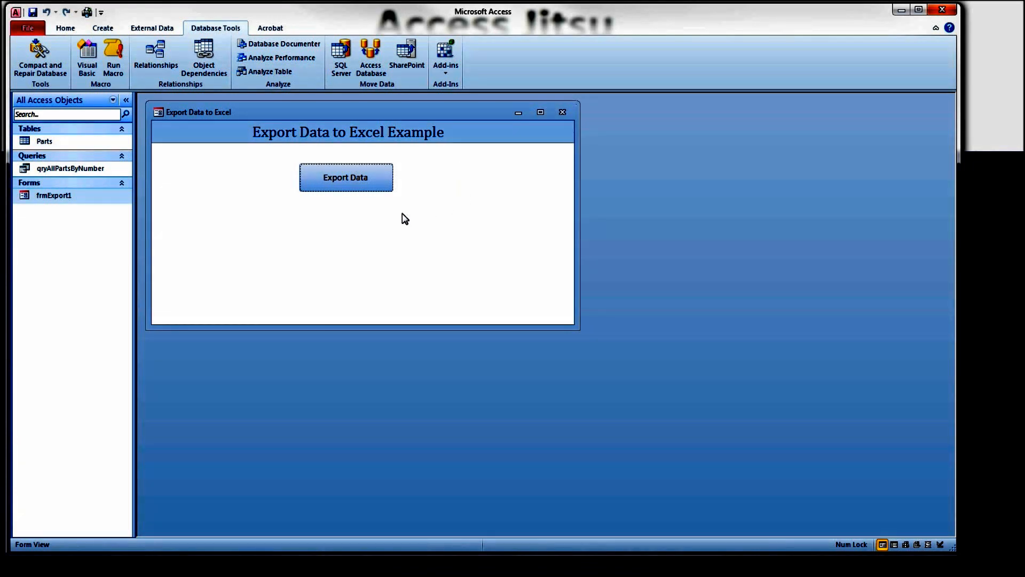
Step: Run the Export Data command on the Access form to send the listing to Excel
left_click(354, 177)
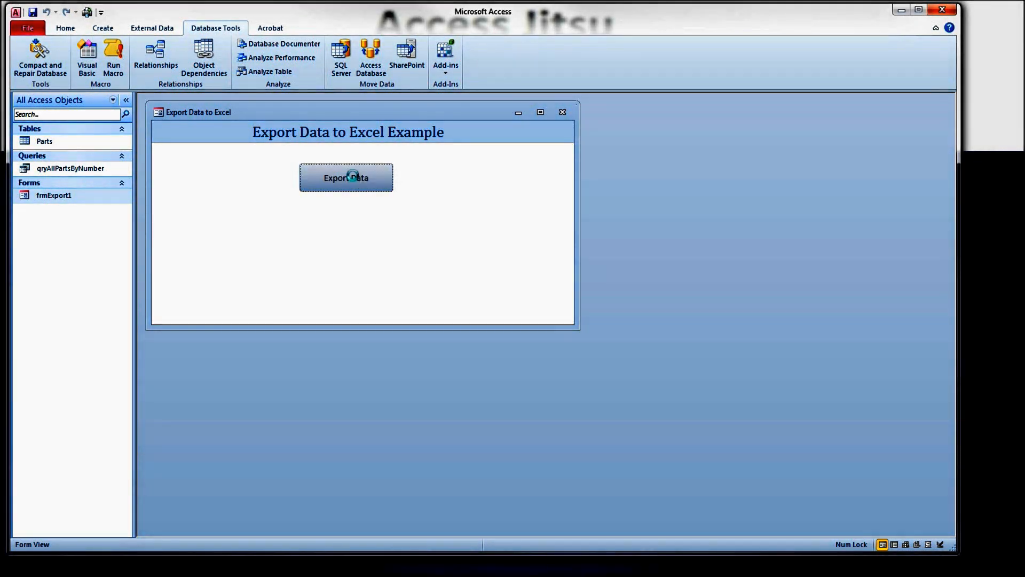
Step: Bring up the export routine's VBA code beside the exported Discount Listing workbook
left_click(346, 177)
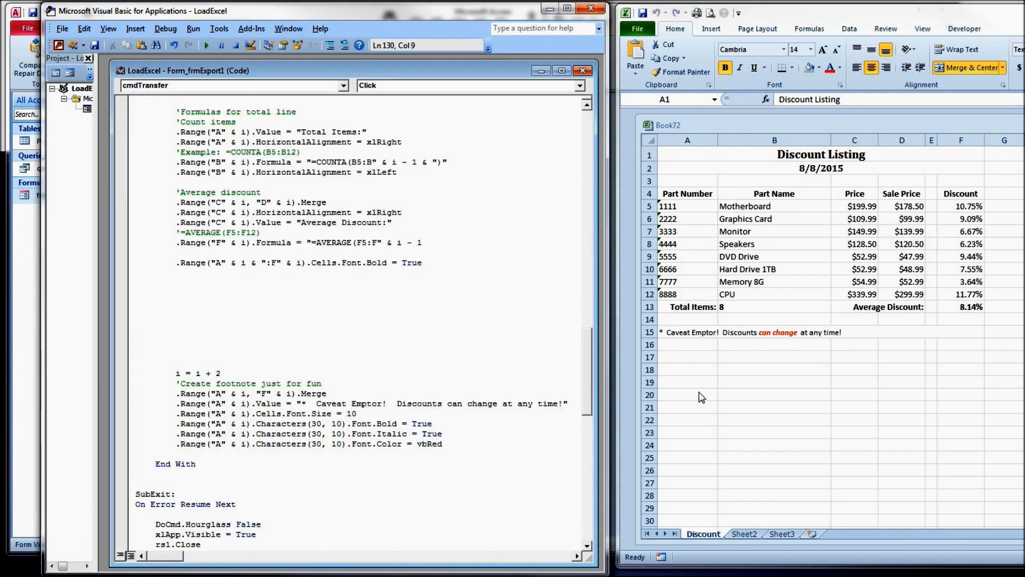
mouse_move(718, 395)
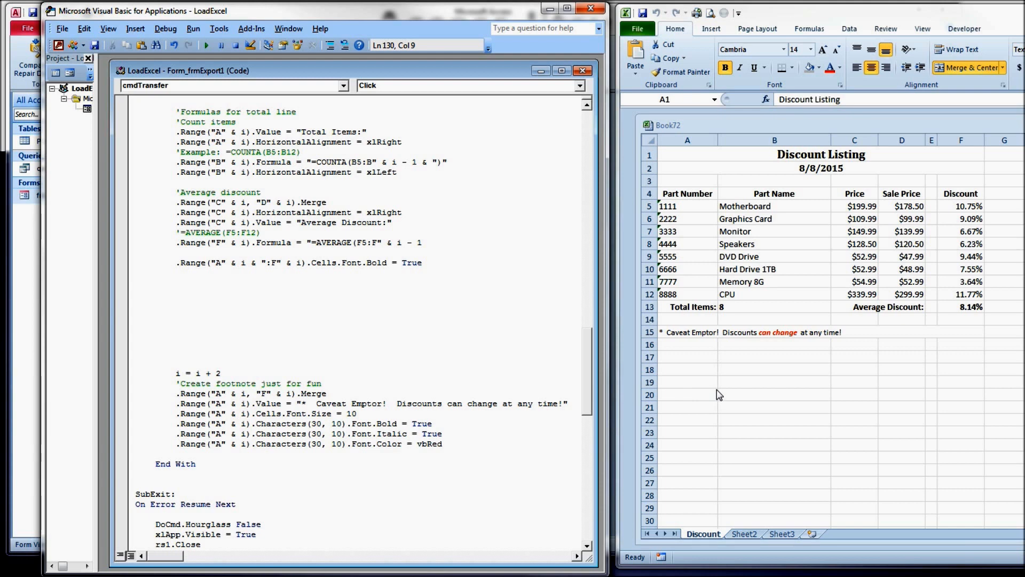
scroll("down", 3)
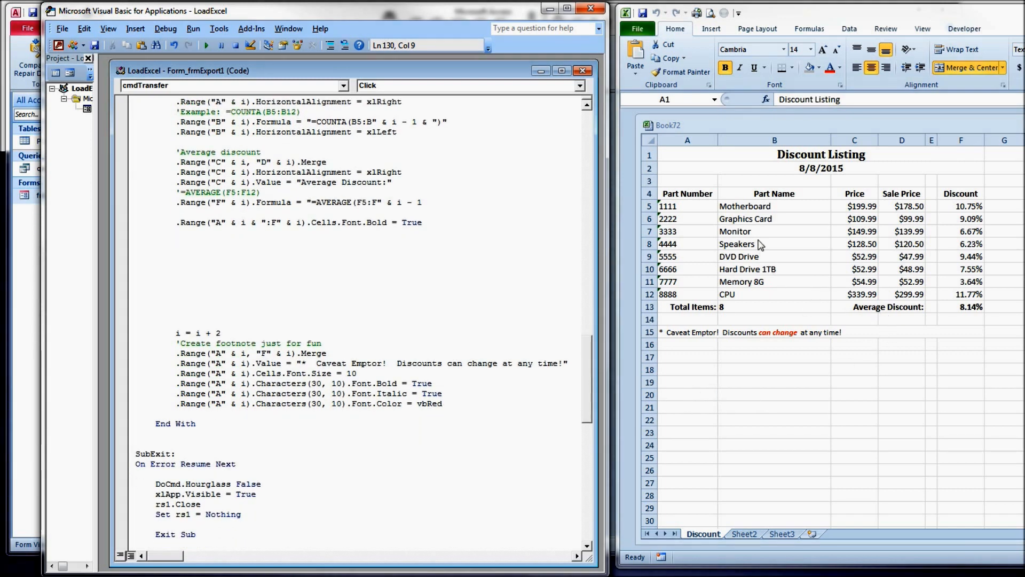
left_click(687, 153)
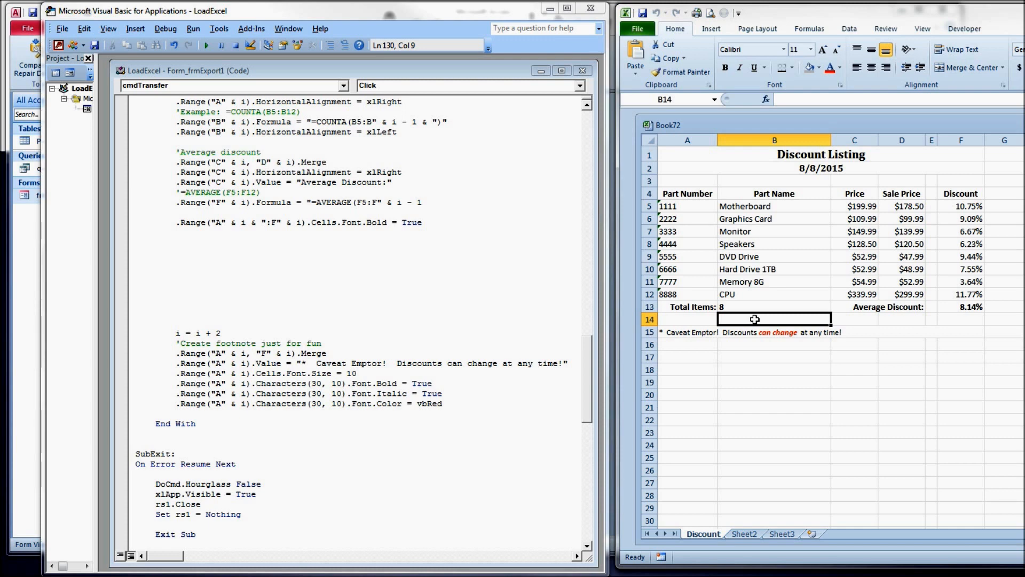
mouse_move(753, 312)
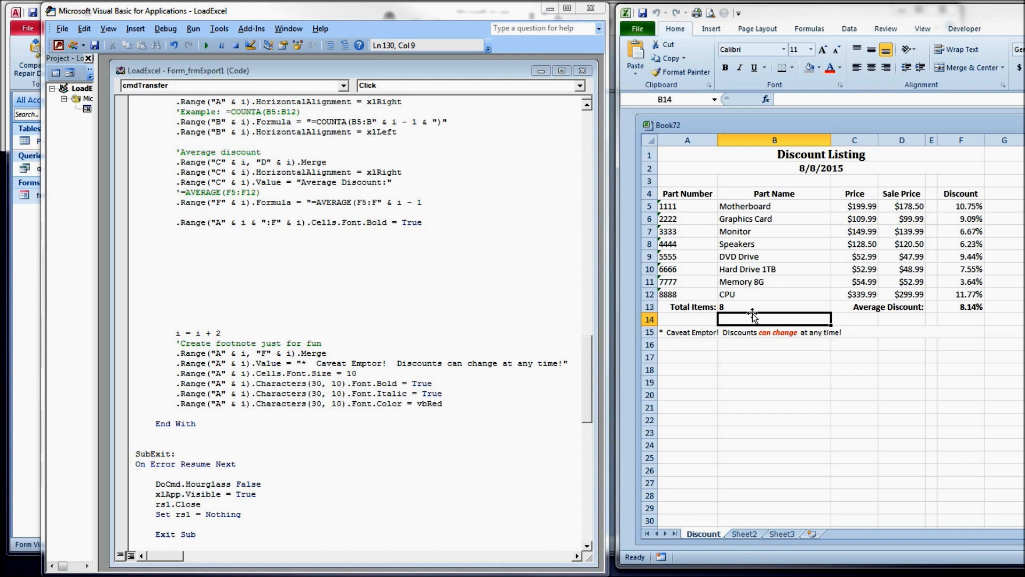
mouse_move(749, 306)
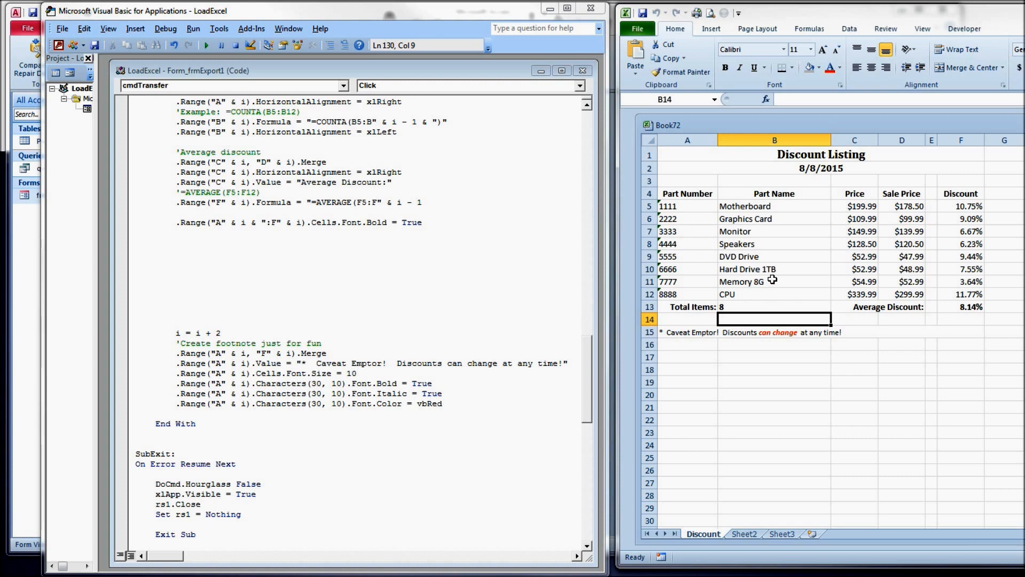
mouse_move(688, 206)
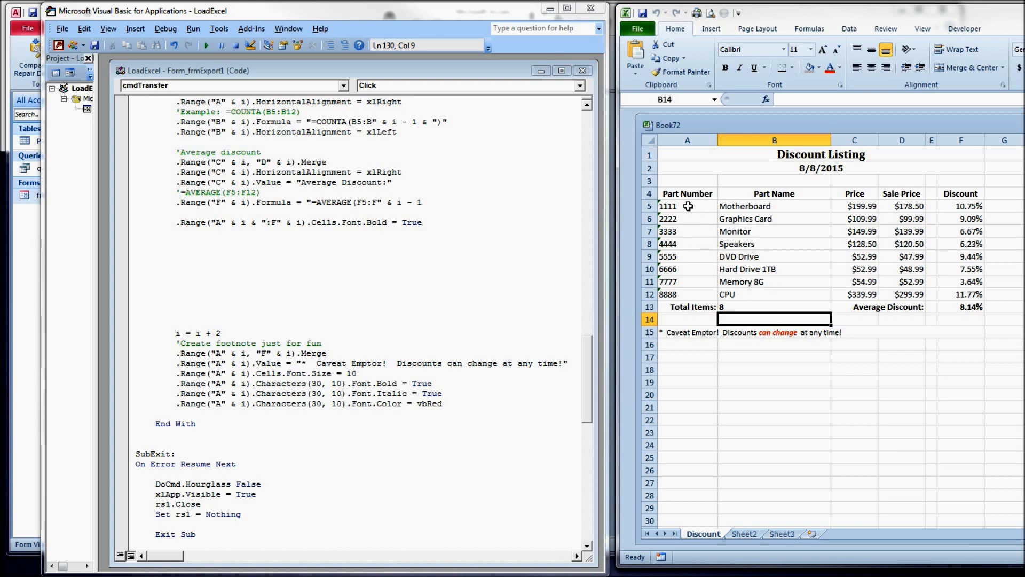
mouse_move(696, 215)
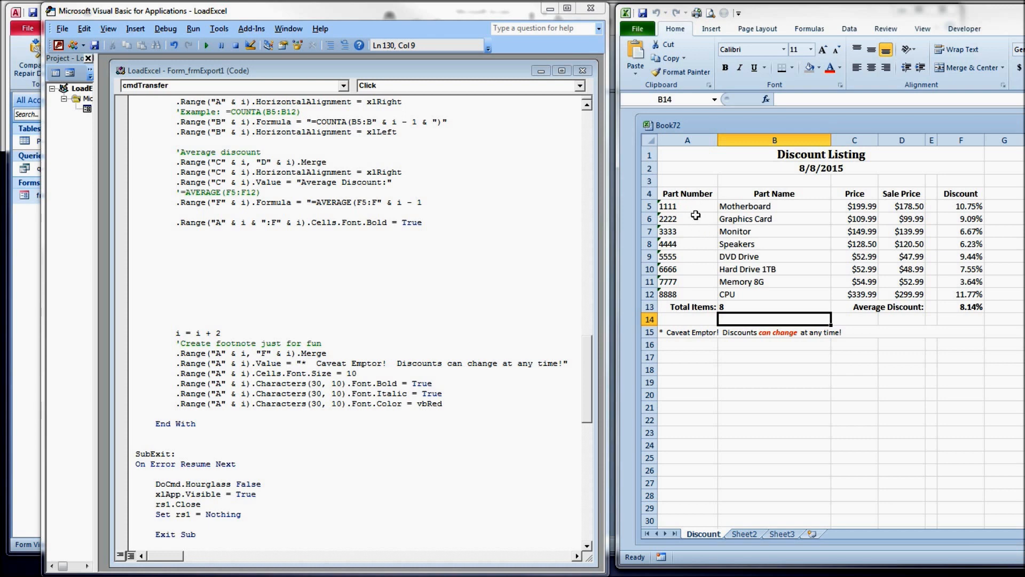
mouse_move(683, 207)
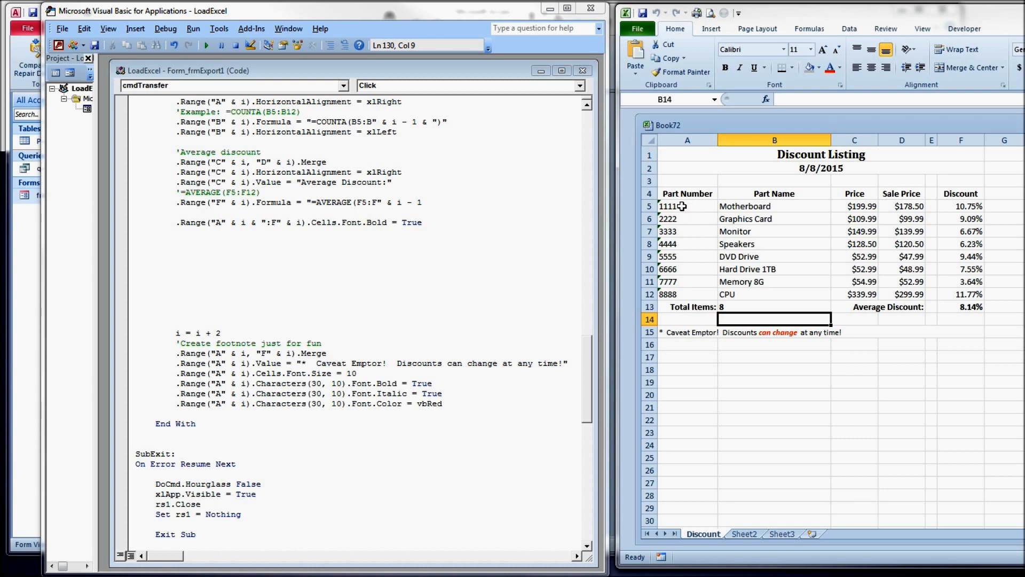
Step: Inspect the first part row, its discount formula, the Part Number header and Total Items cells
left_click(676, 206)
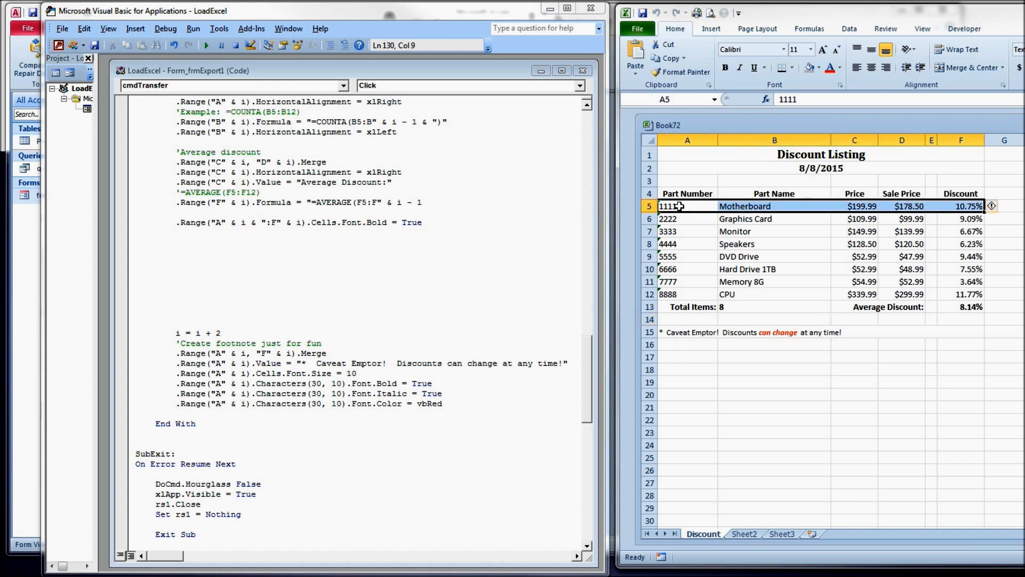
left_click(773, 206)
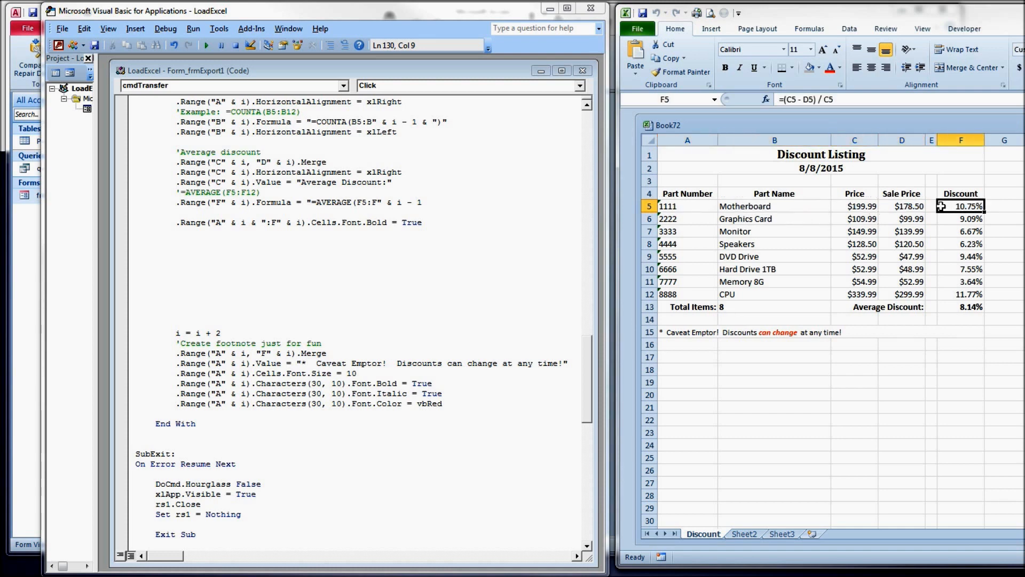
left_click(675, 206)
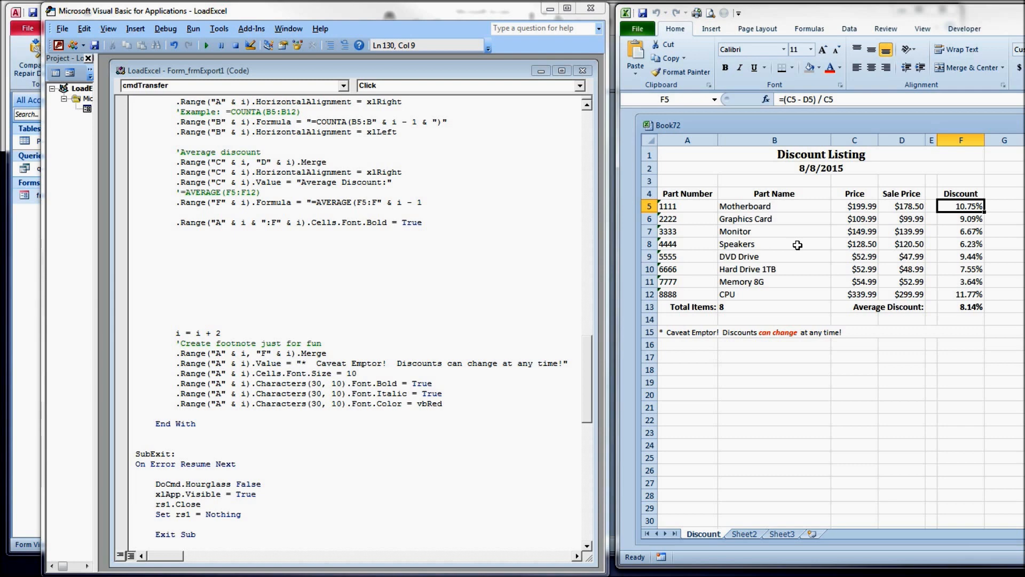
mouse_move(741, 260)
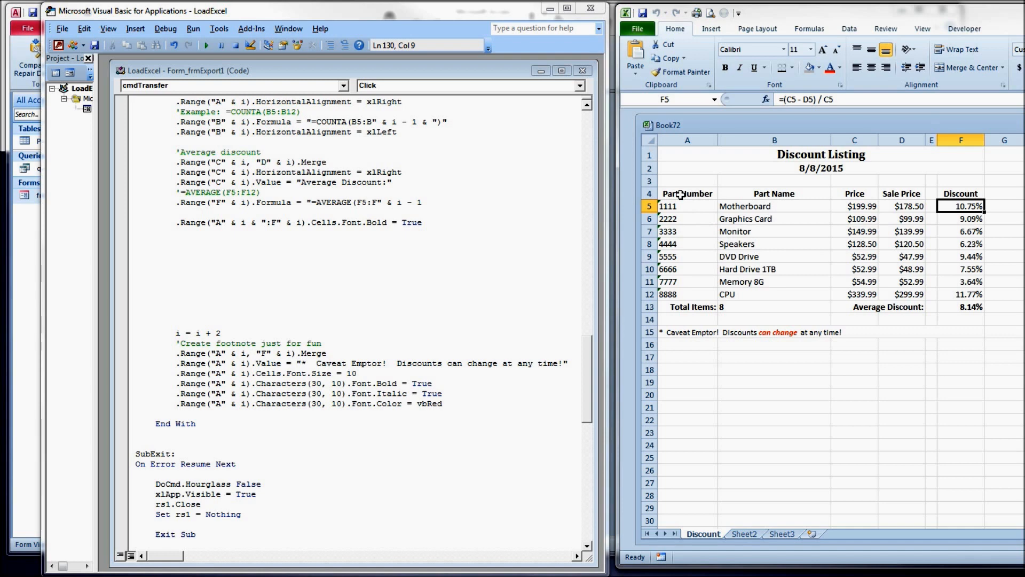
left_click(681, 194)
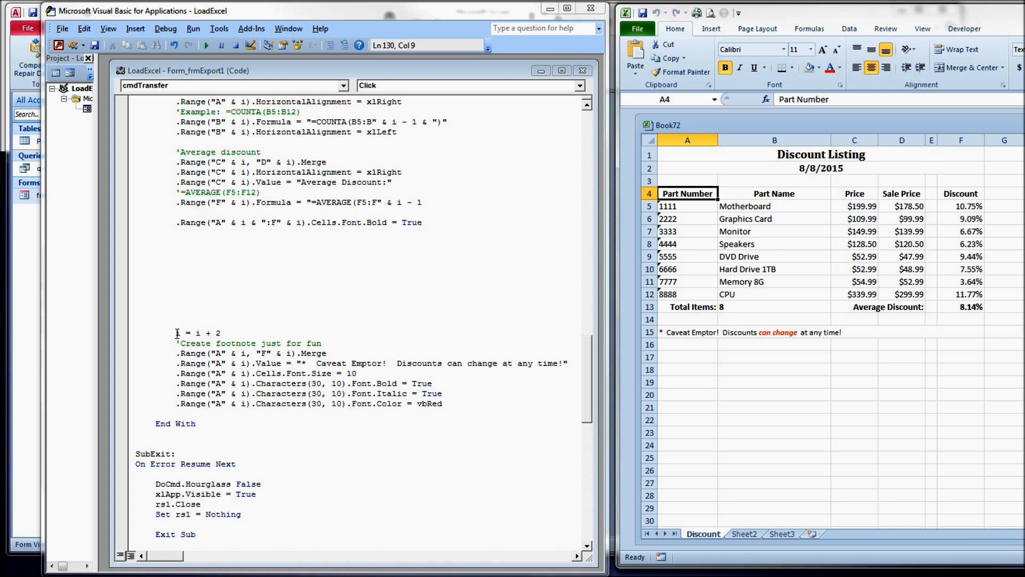
left_click(688, 307)
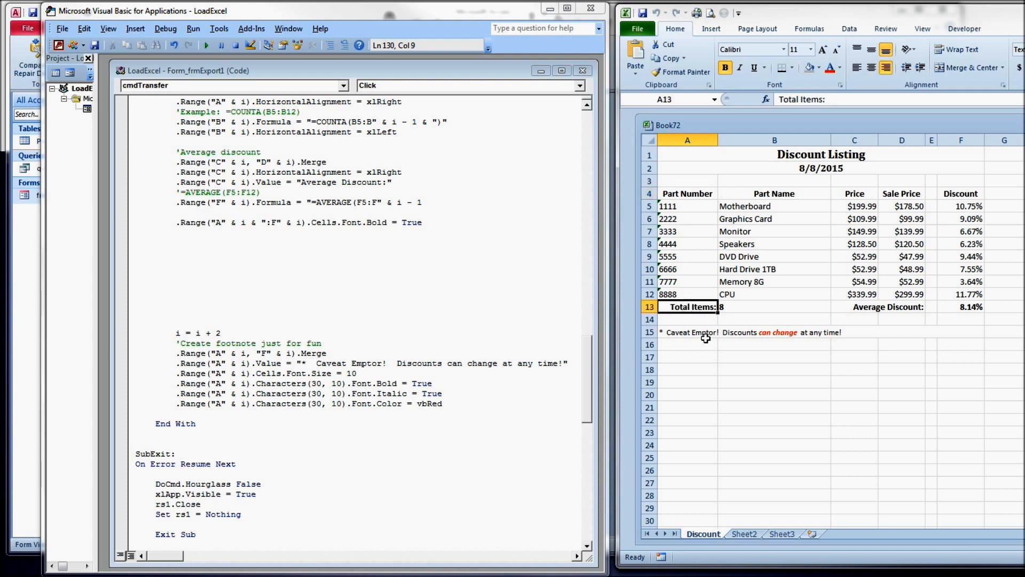
left_click_drag(687, 193, 687, 243)
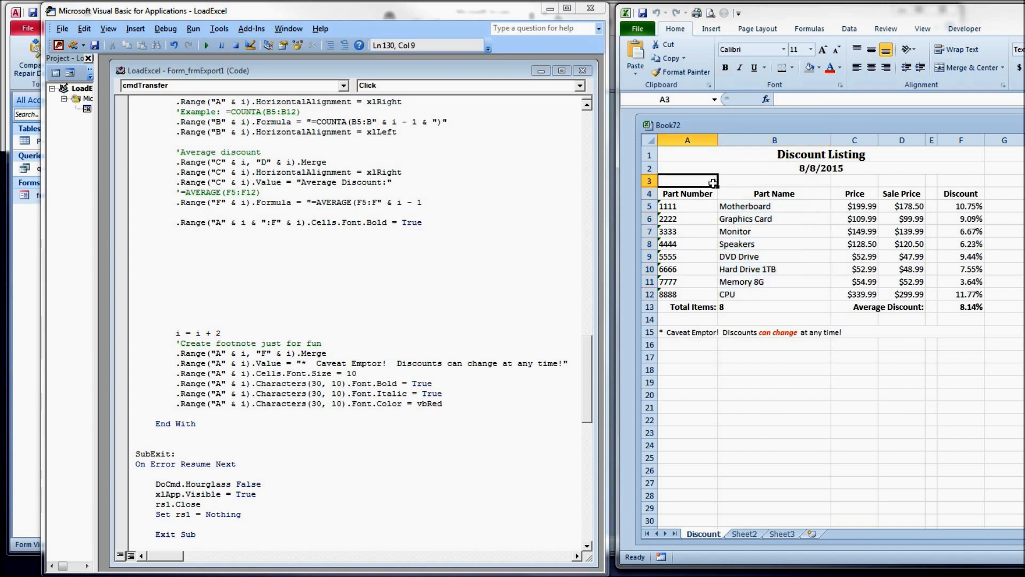
mouse_move(784, 294)
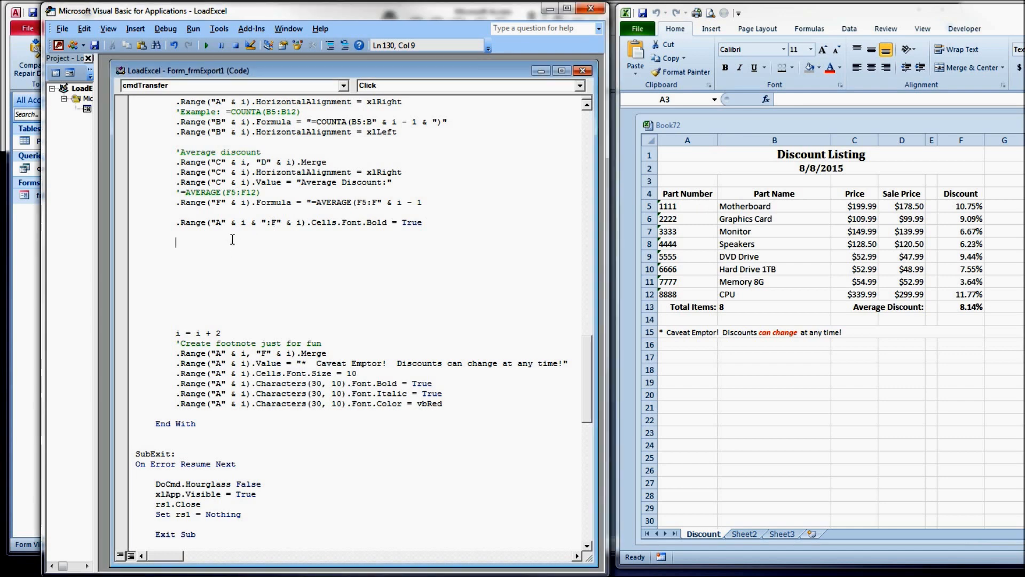
Step: Add a grid-lines comment and begin the .Range("A4:F4").Borders statement for the header row
type("'grid-lines: left of empty column")
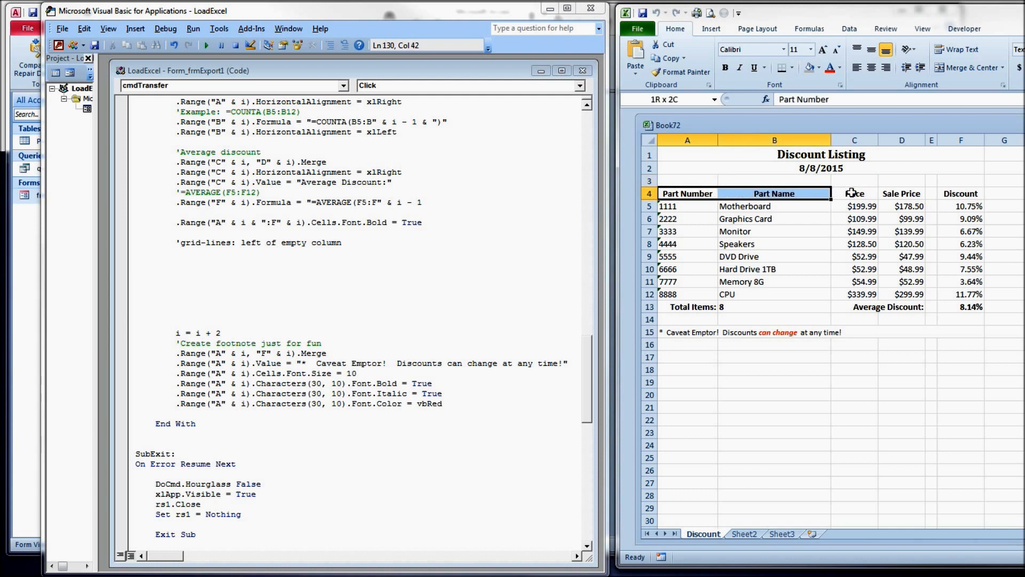
left_click(685, 194)
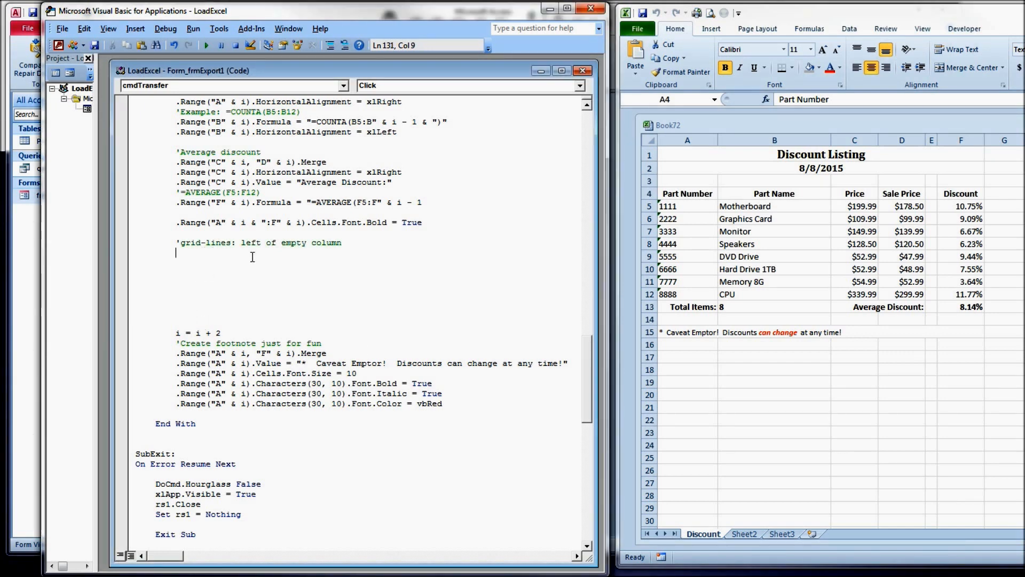
type(".Range(\"A4:F4\")")
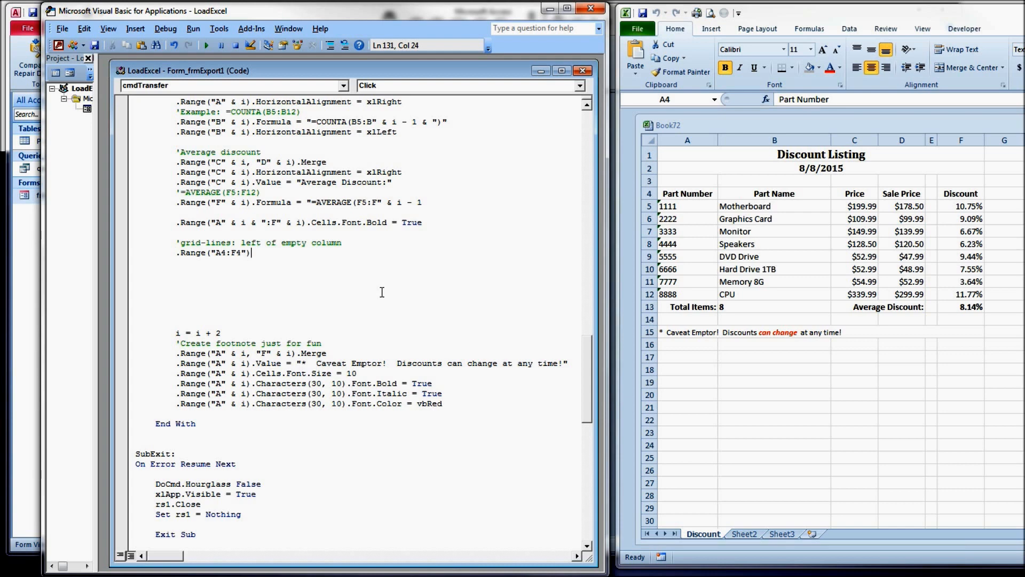
type(".")
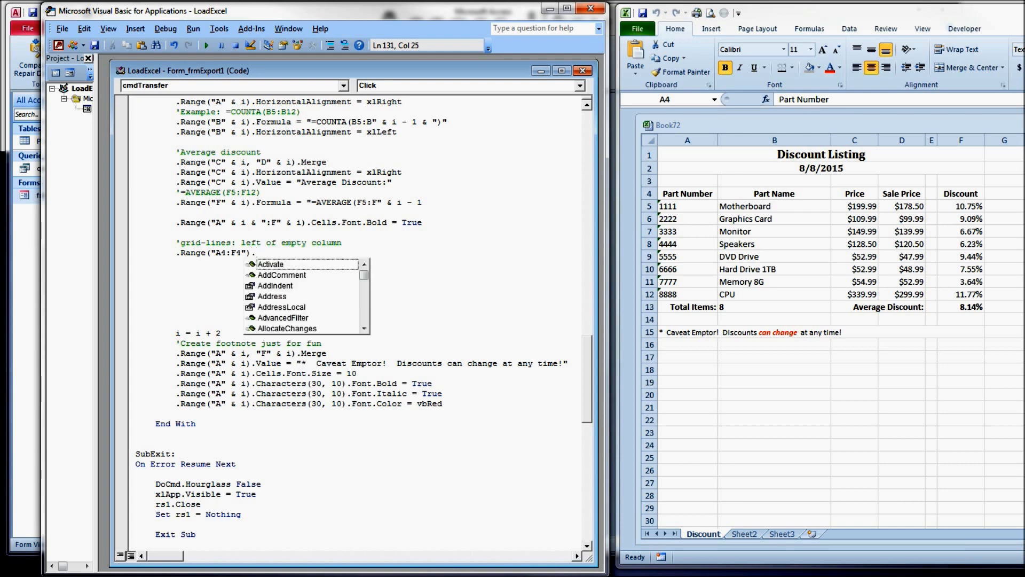
type("borders")
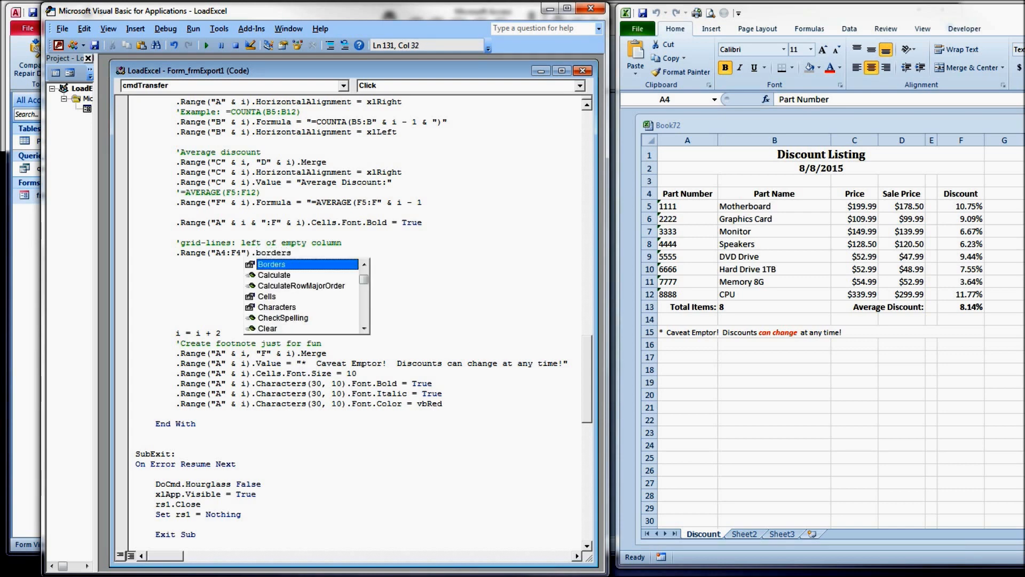
type("(")
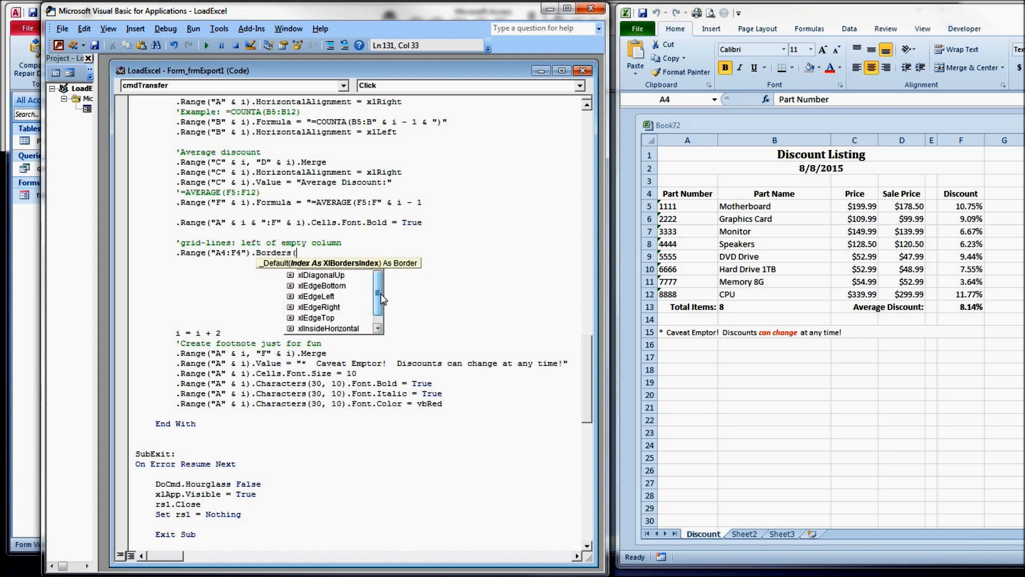
mouse_move(358, 306)
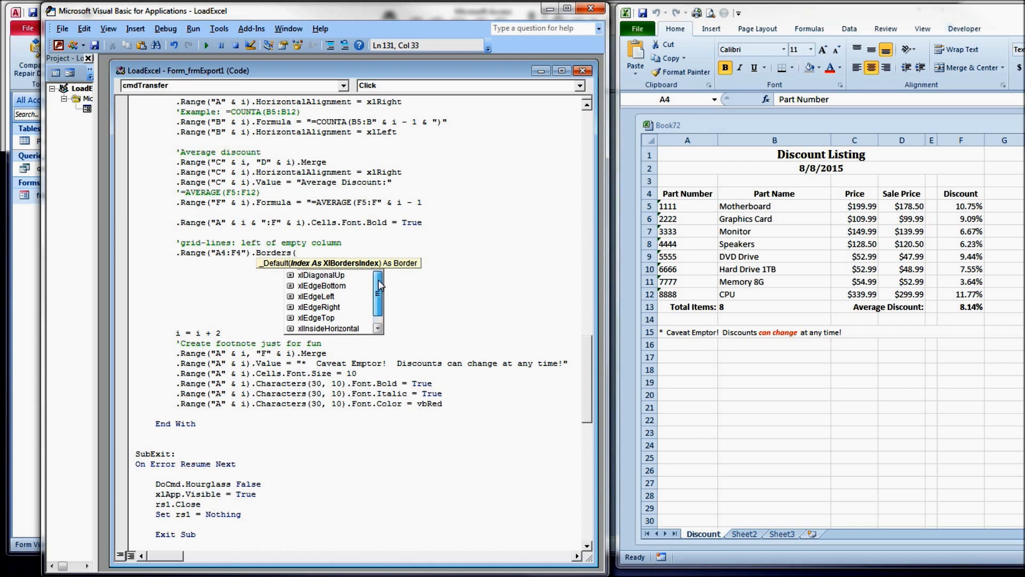
scroll("down", 3)
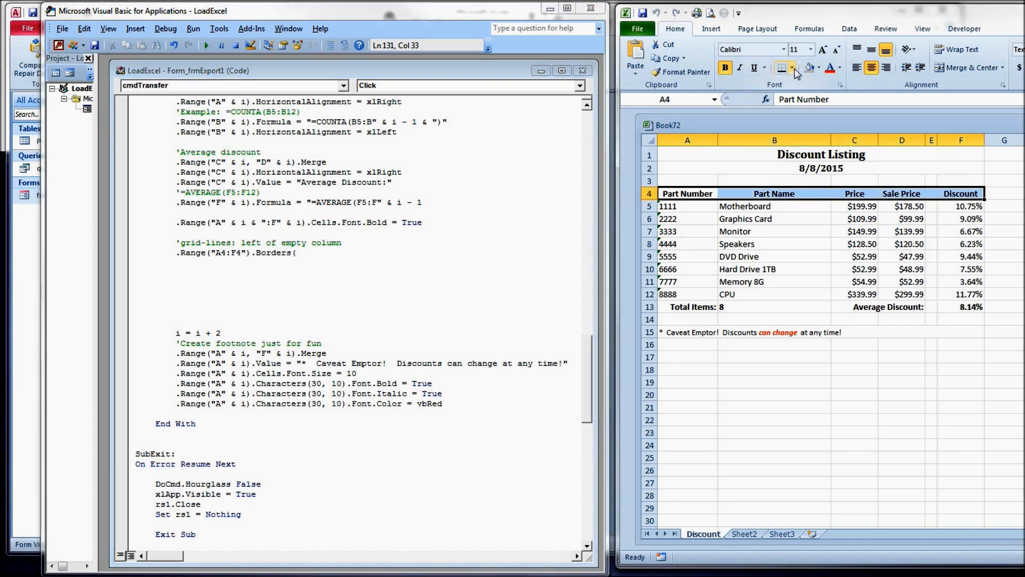
left_click(792, 68)
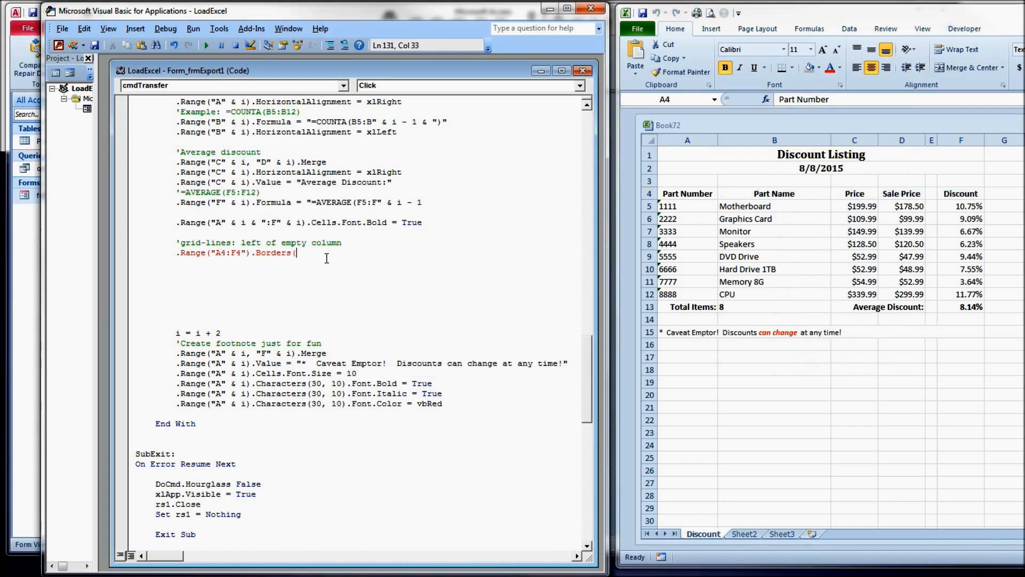
Step: Finish the line so A4:F4 gets xlEdgeTop LineStyle = XlLineStyle.xlContinuous
type("(")
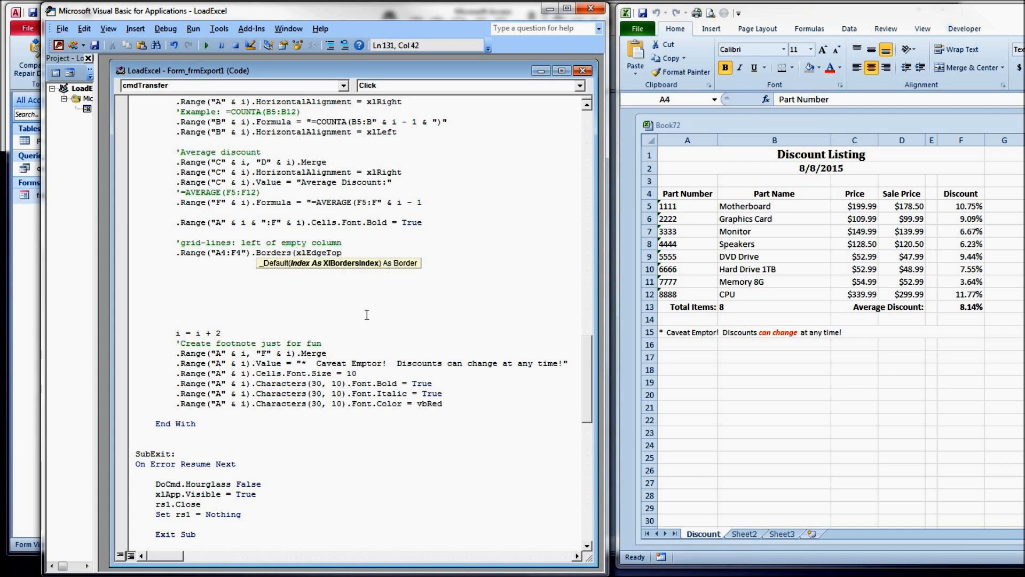
type(".")
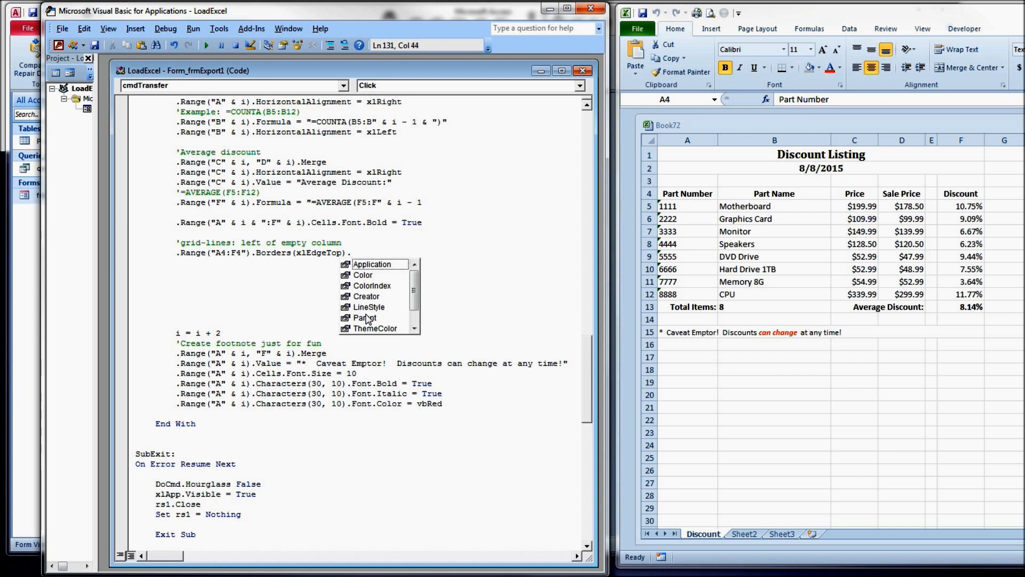
type(".linestyle")
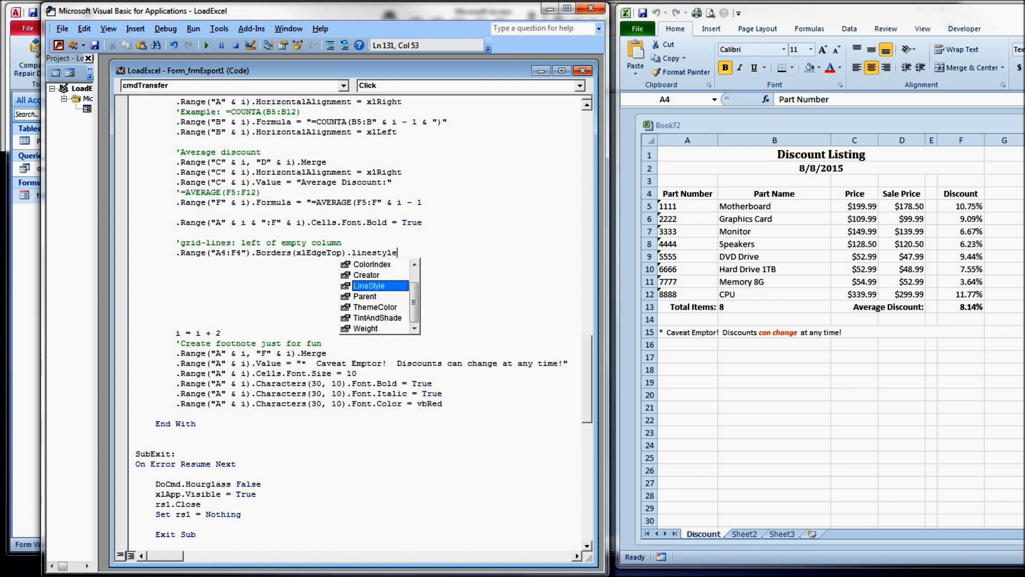
type("LineStyle =")
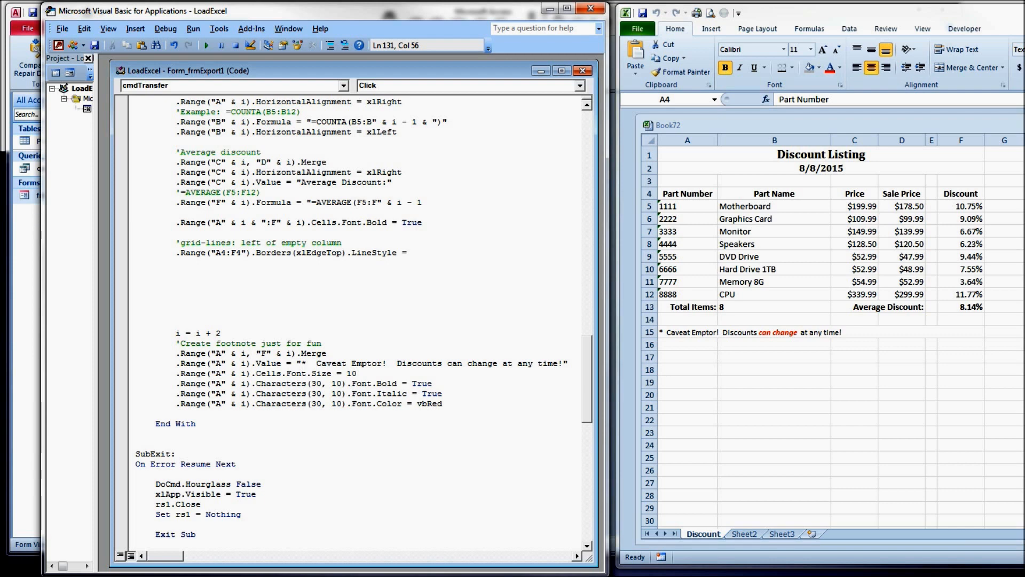
type("xlinesst")
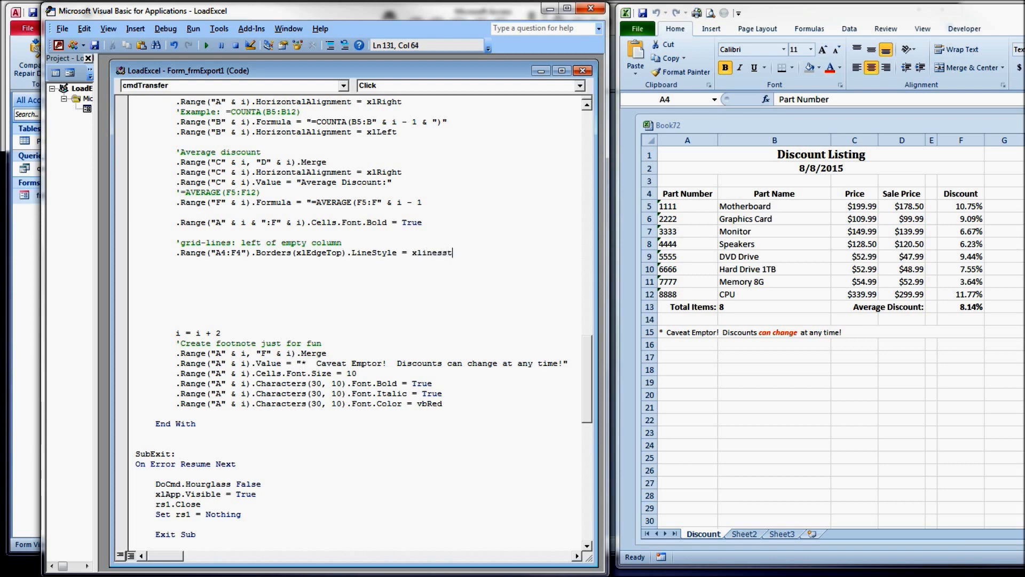
key("BackSpace")
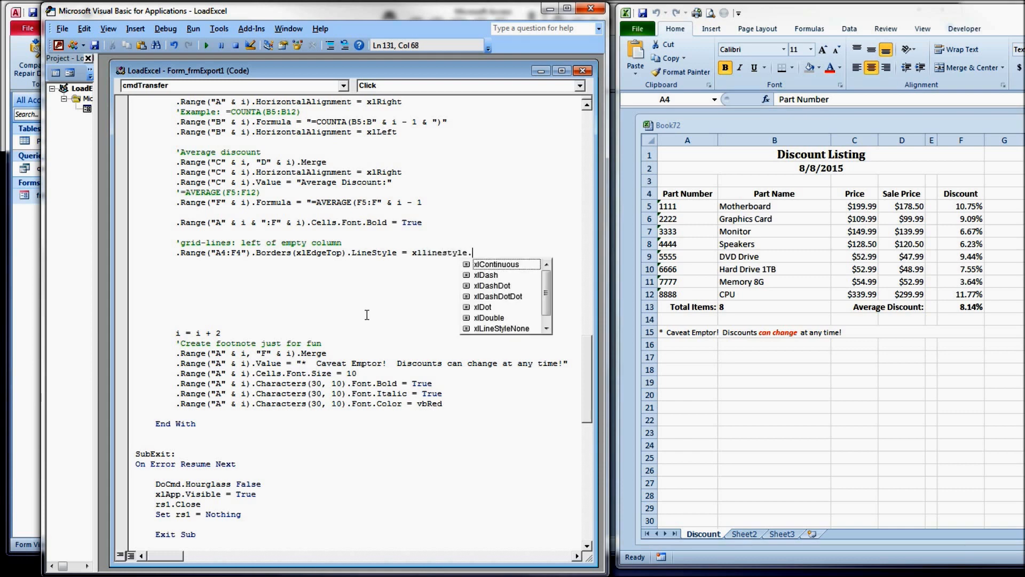
mouse_move(432, 314)
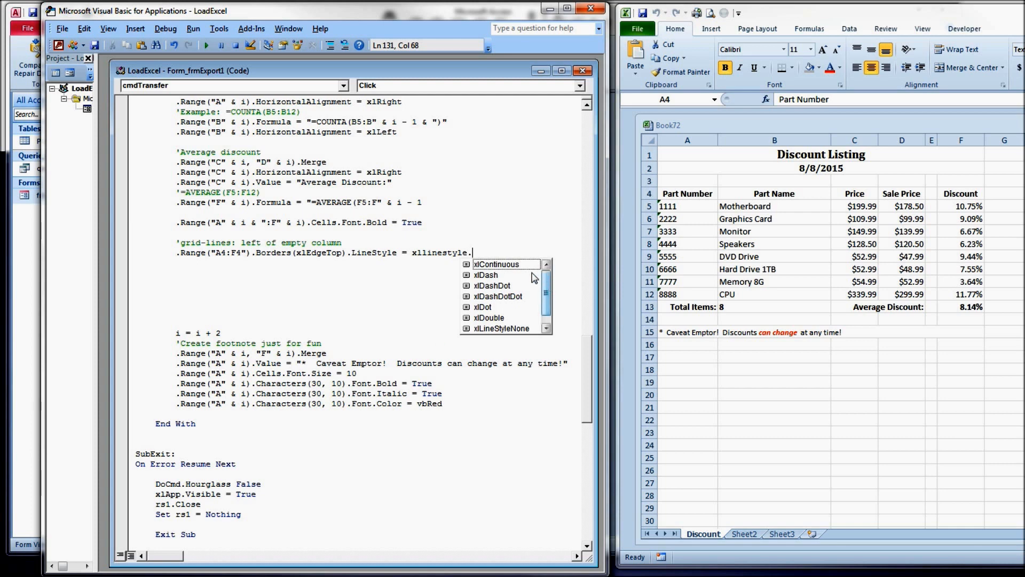
mouse_move(528, 268)
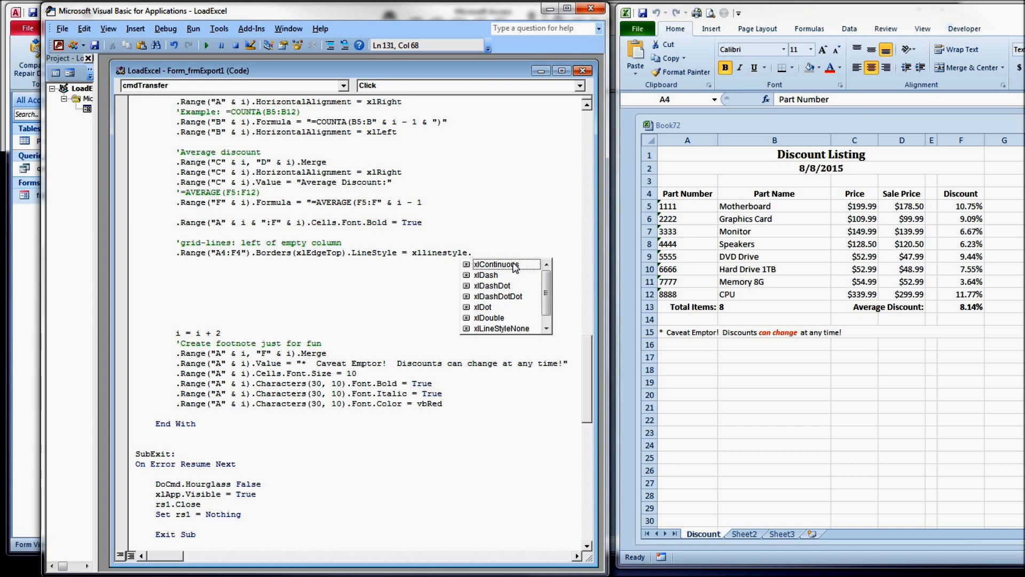
left_click(495, 265)
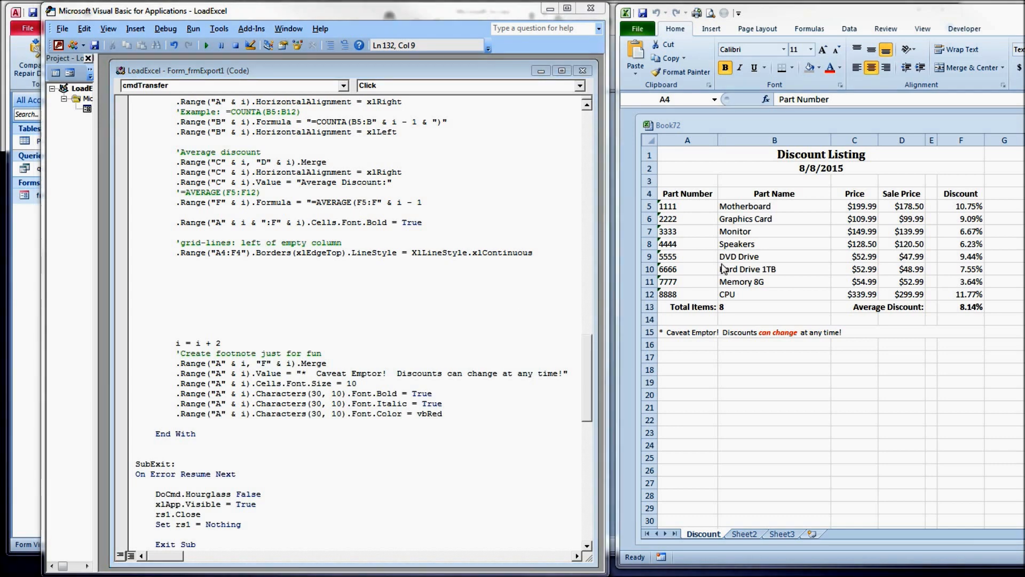
Step: Add .Range("A4:A" & i).Borders(xlEdgeLeft).LineStyle = XlLineStyle.xlContinuous for column A
left_click(688, 194)
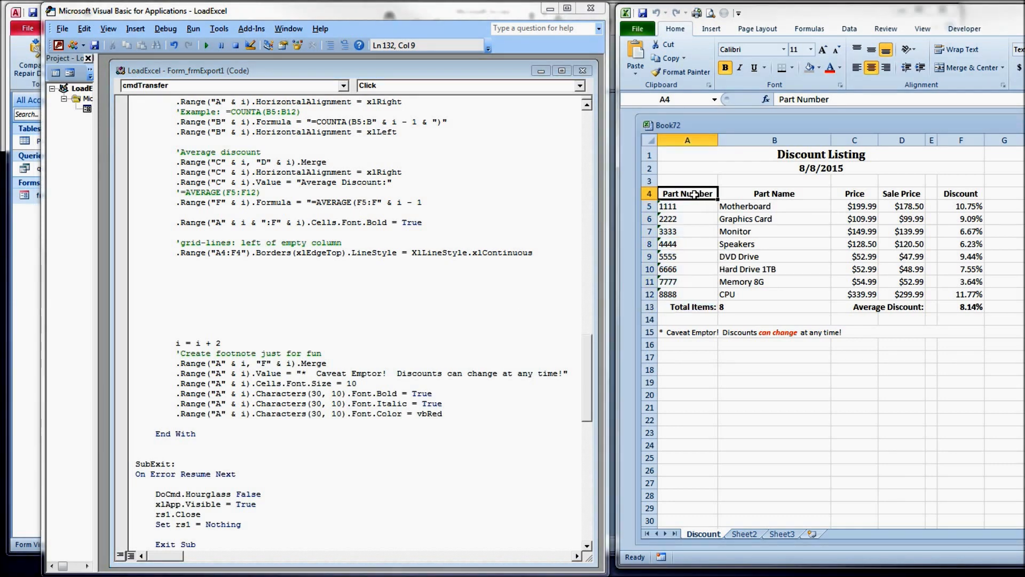
left_click_drag(687, 193, 687, 231)
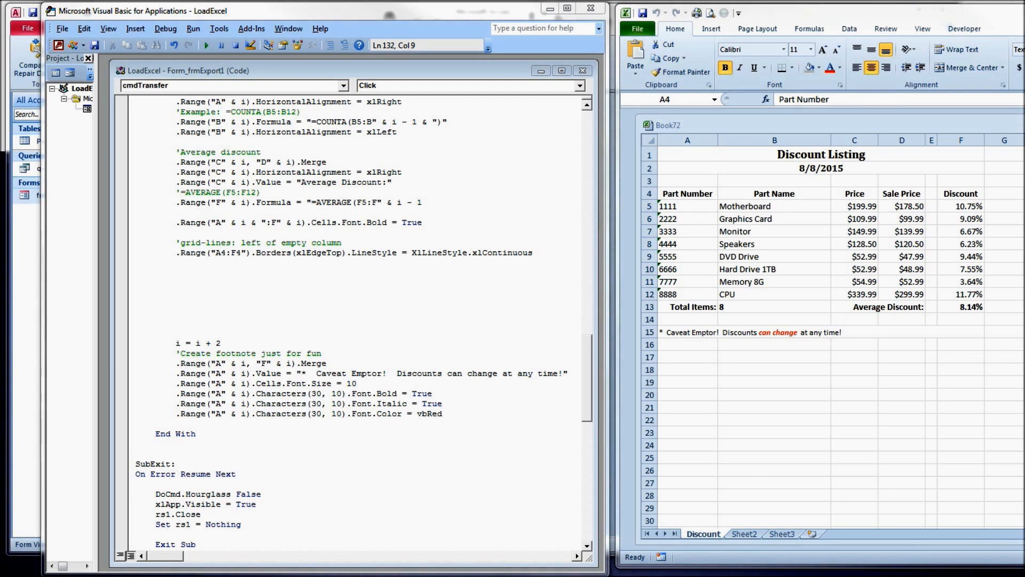
type(".Range(\"A4\").Borders(xlEdgeLeft).LineStyle = XlLineStyle.xlContinuous")
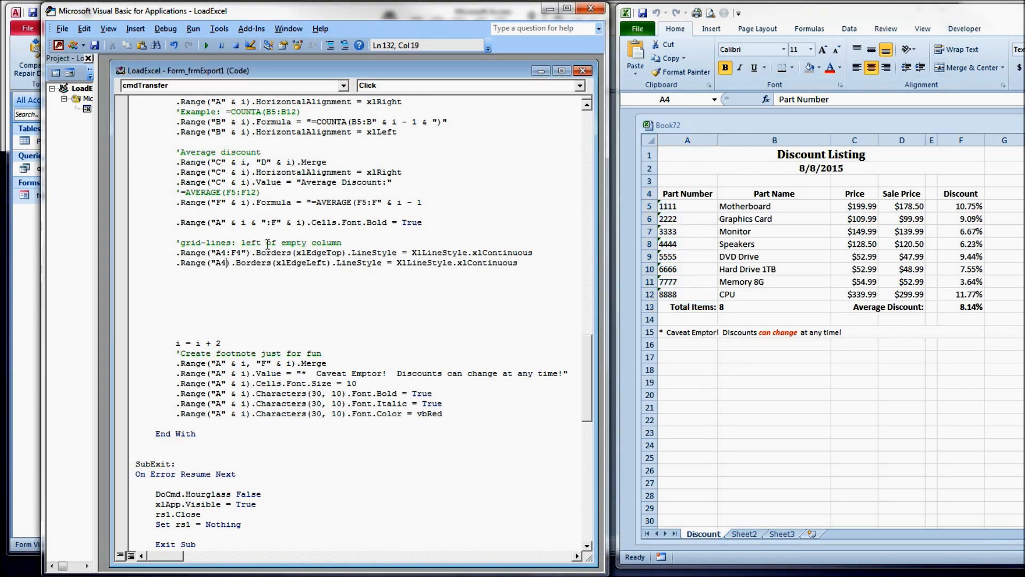
type(":A")
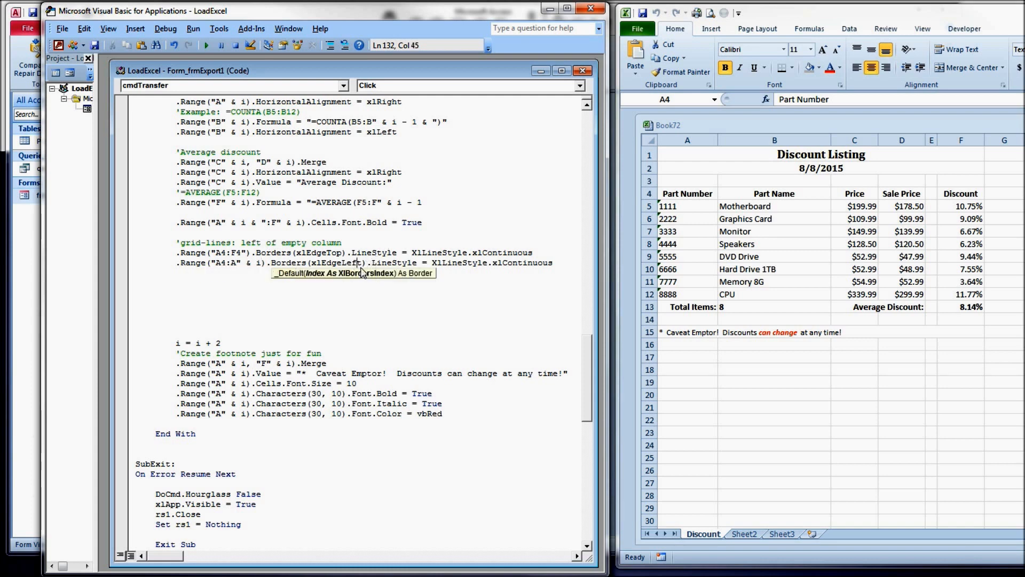
mouse_move(960, 153)
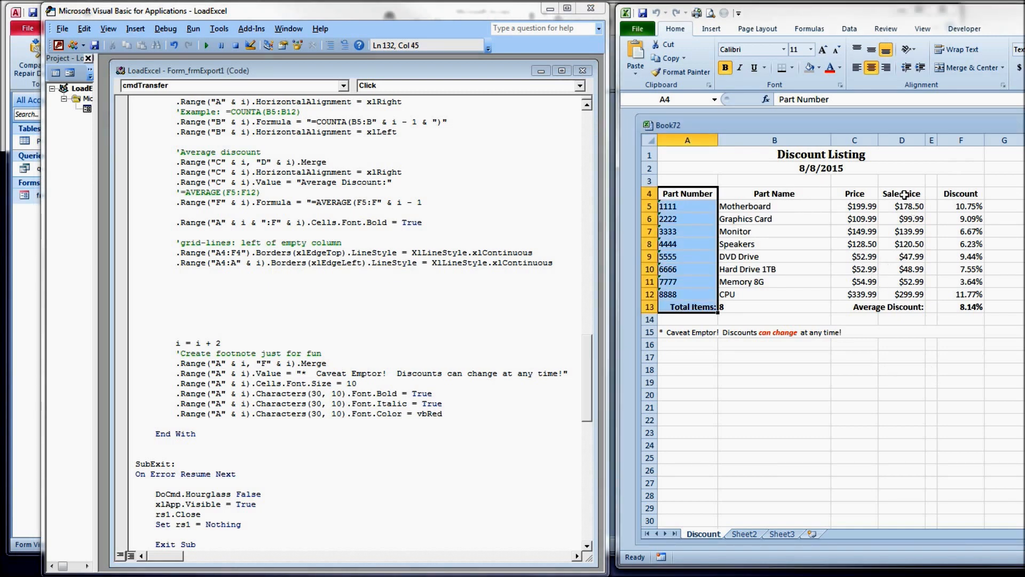
Step: Add .Range("A4:D" & i - 1).Borders(xlEdgeRight).LineStyle = xlContinuous, checking column D in the sheet
left_click(902, 194)
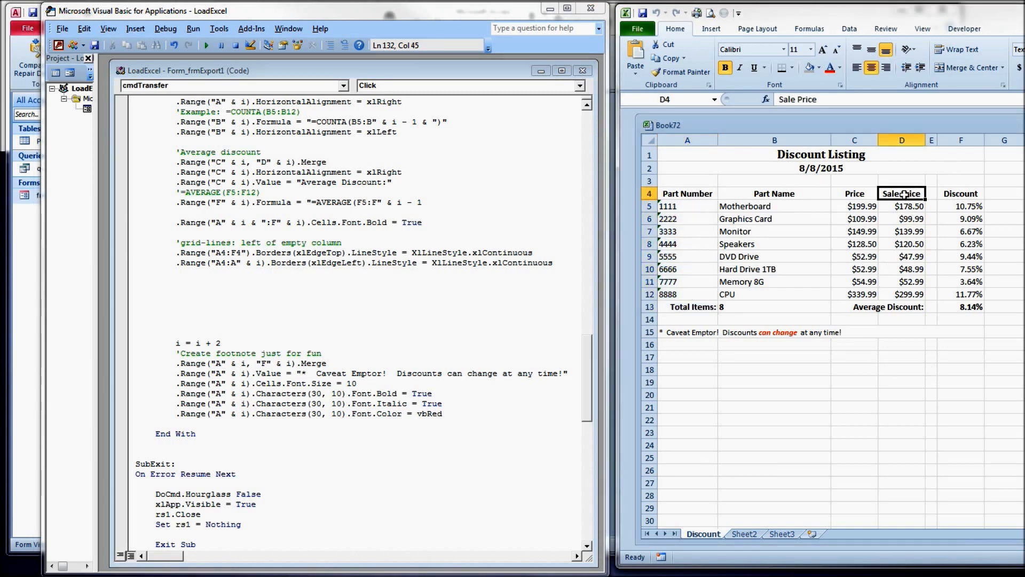
left_click_drag(902, 194, 902, 295)
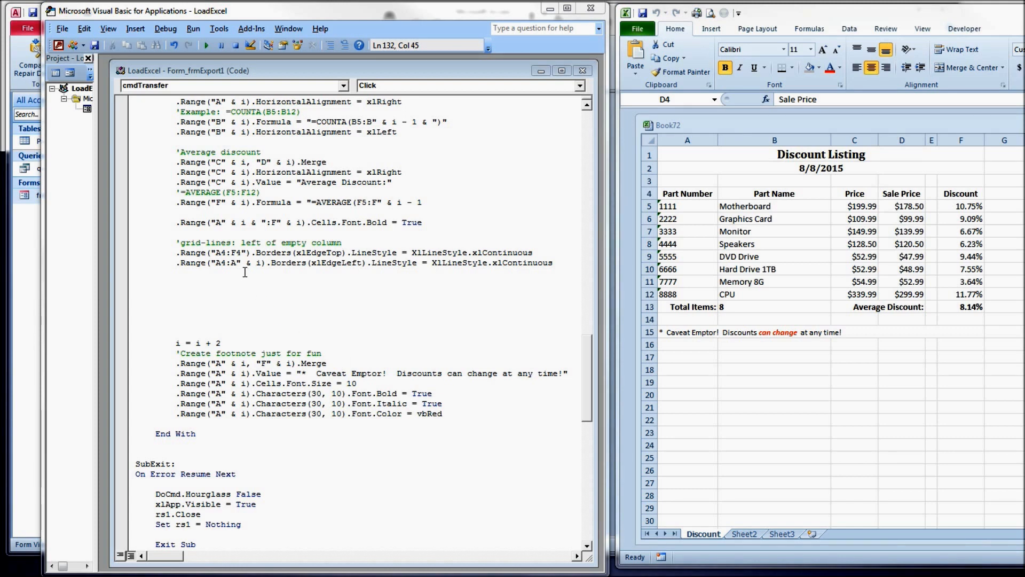
type(".Range(\"A4:D\" & i - 1).Borders(xlEdgeRight).LineStyle = XlLineStyle.xlContinuous")
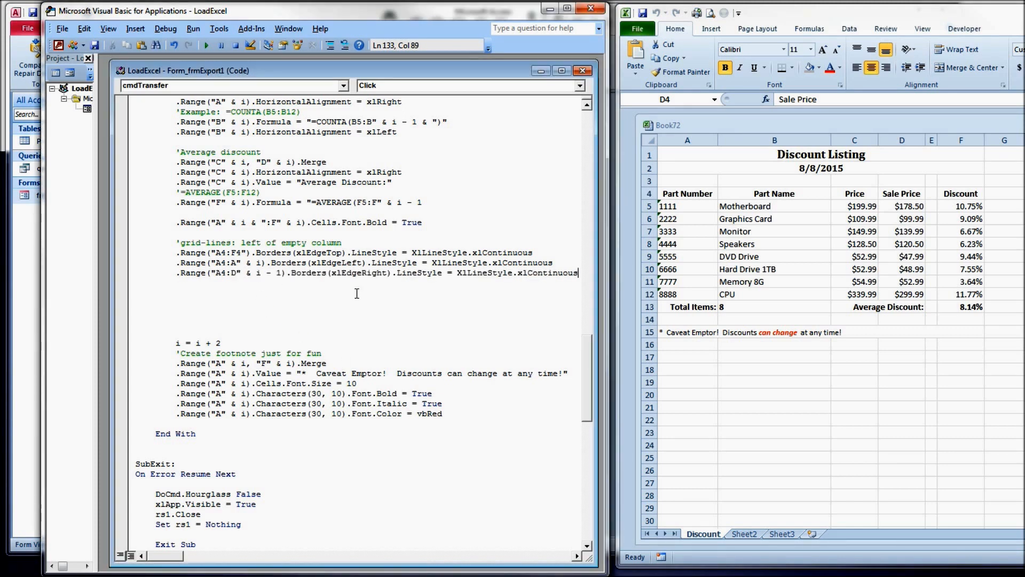
mouse_move(413, 308)
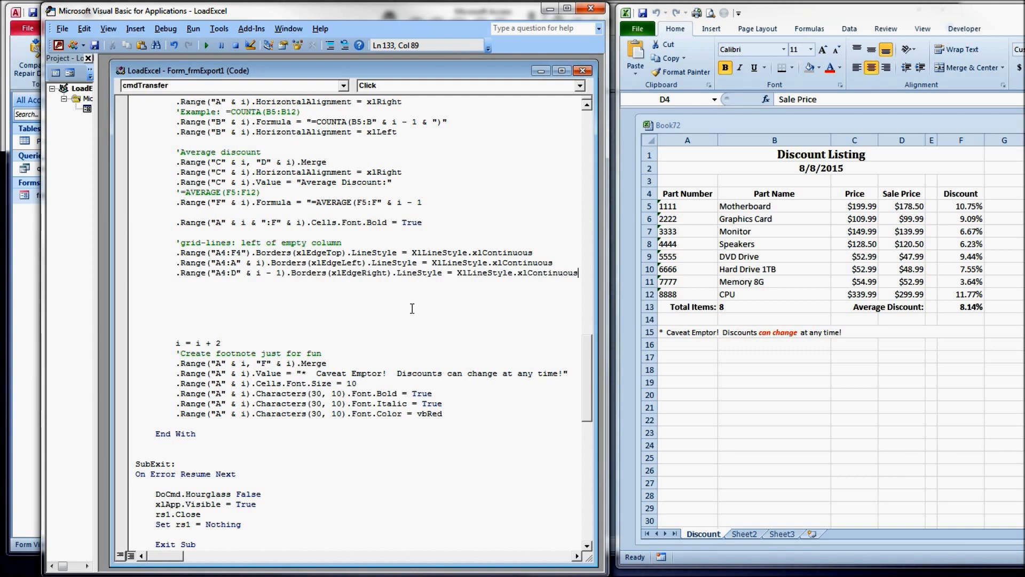
left_click_drag(687, 193, 775, 205)
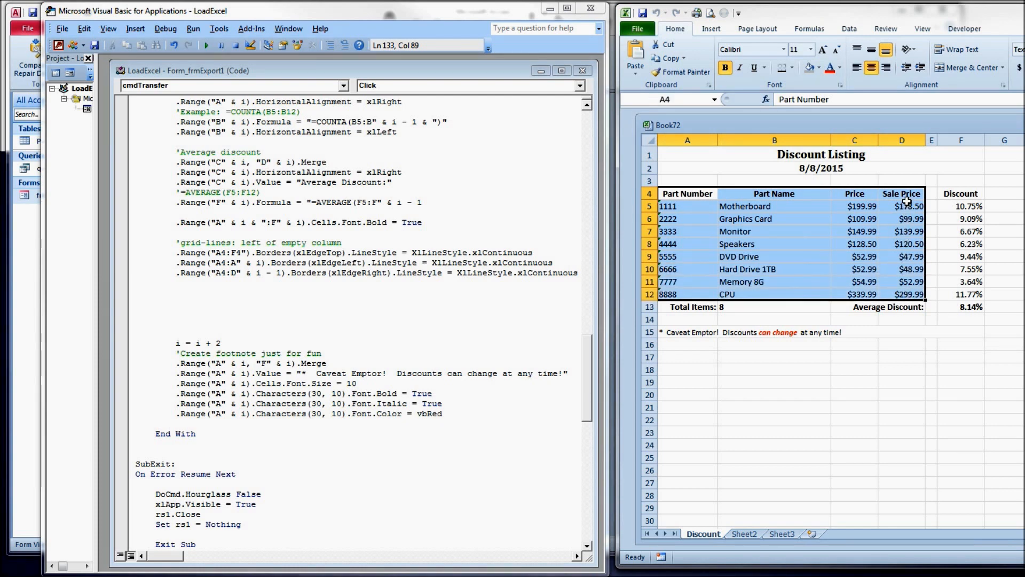
left_click_drag(901, 207, 902, 256)
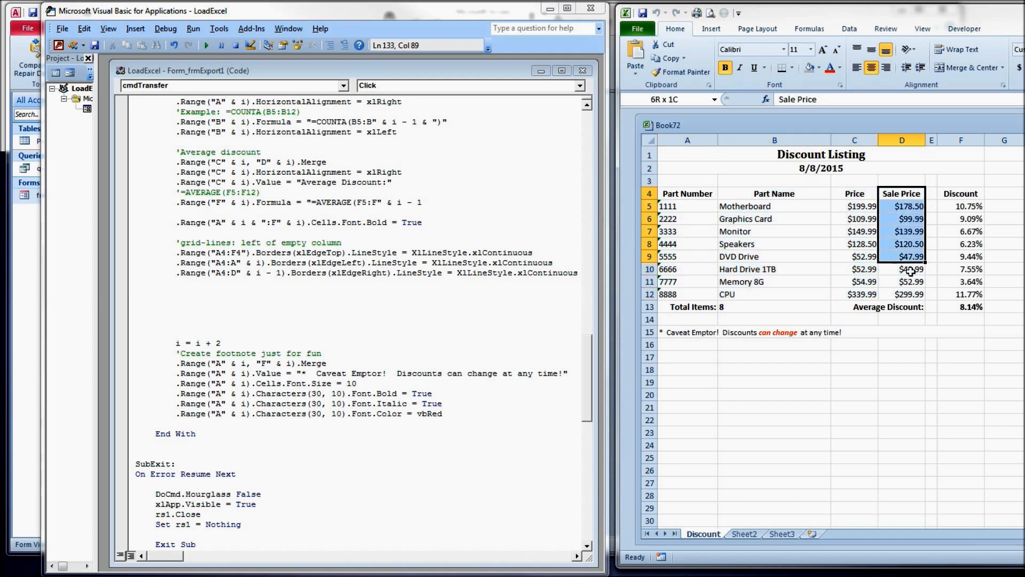
left_click(688, 193)
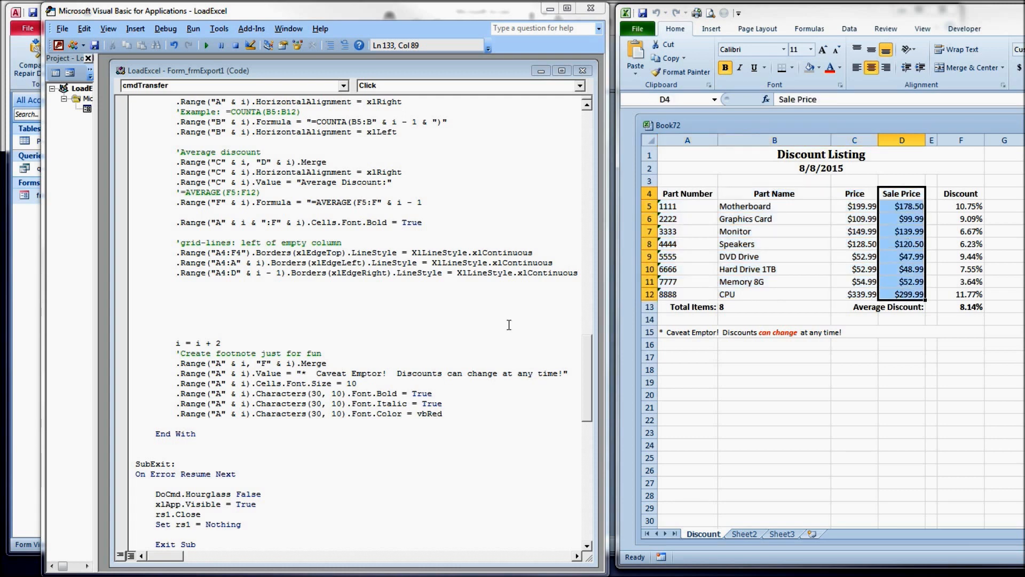
mouse_move(220, 290)
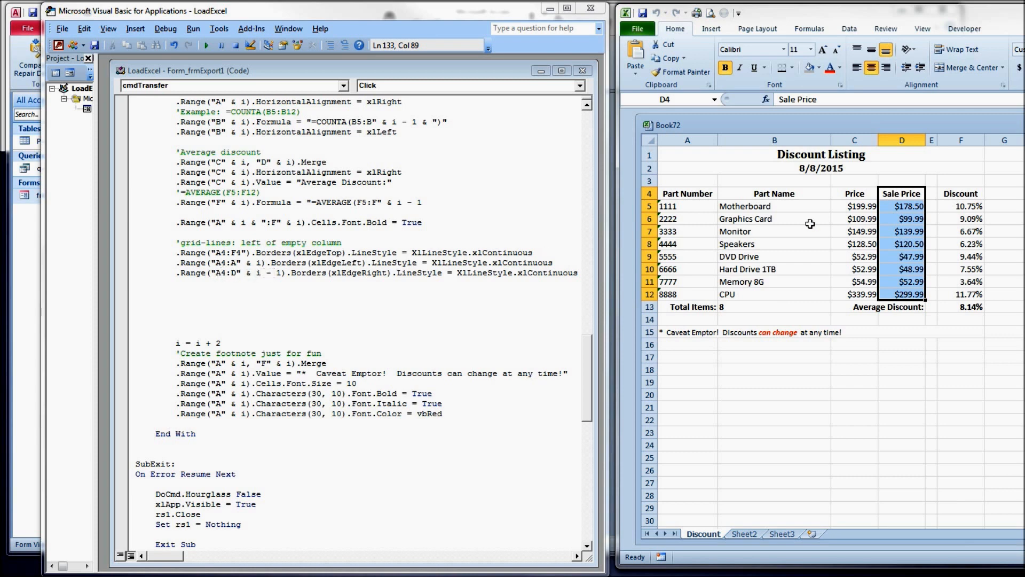
Step: Add the A4:D data-range line with Borders(xlInsideVertical).LineStyle = XlLineStyle.xlContinuous
left_click(880, 308)
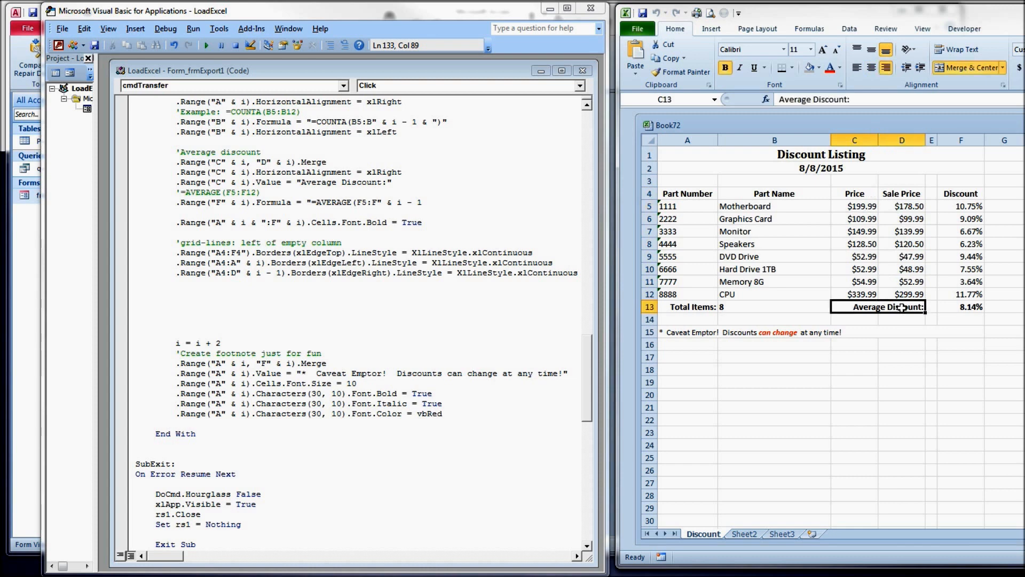
left_click(908, 295)
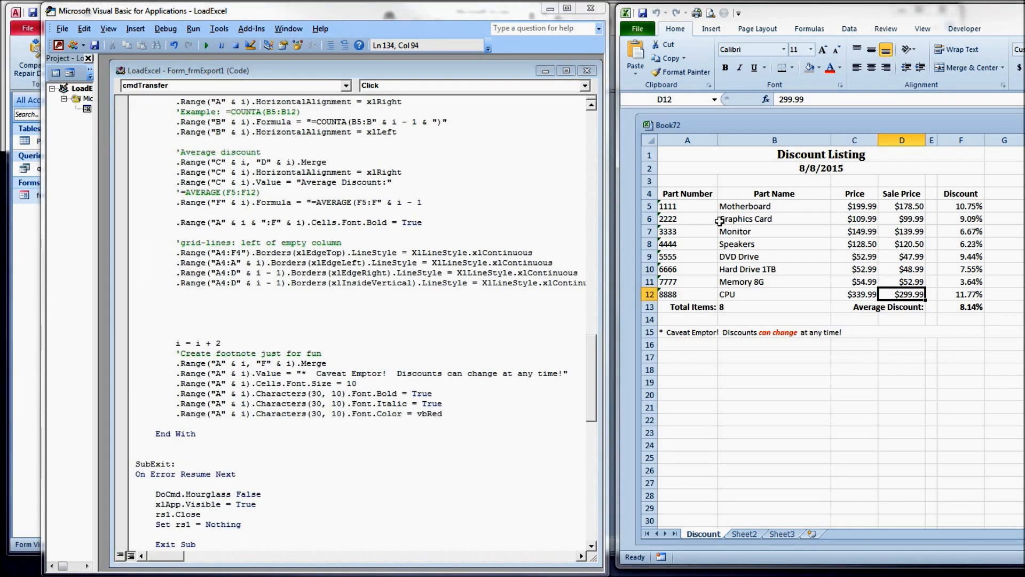
mouse_move(347, 288)
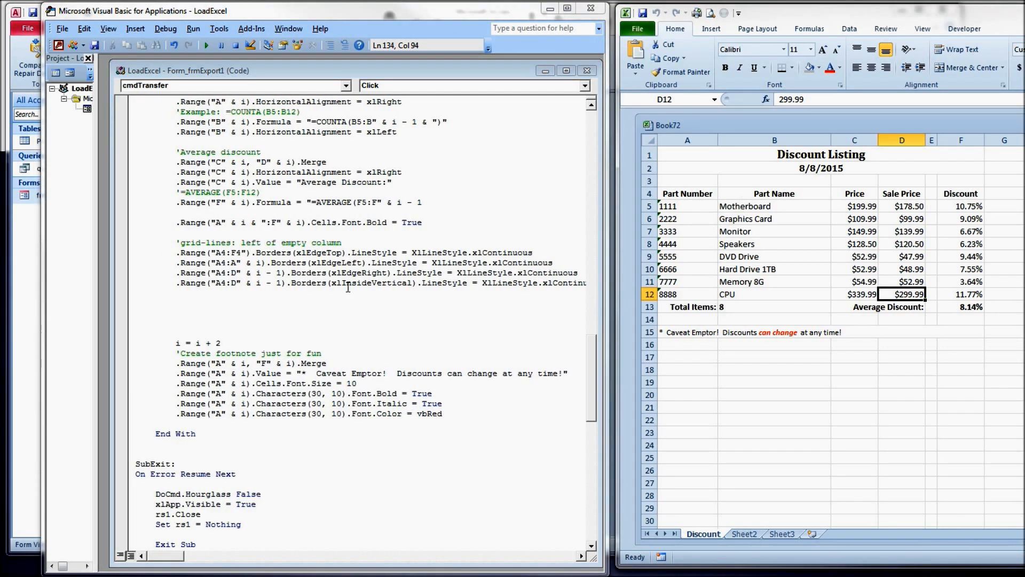
double_click(371, 283)
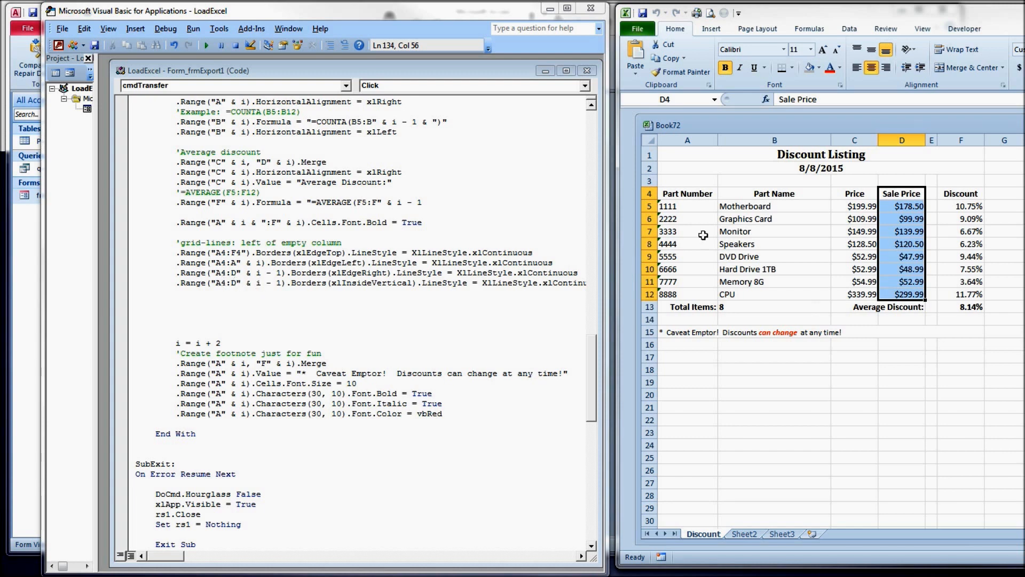
left_click(688, 193)
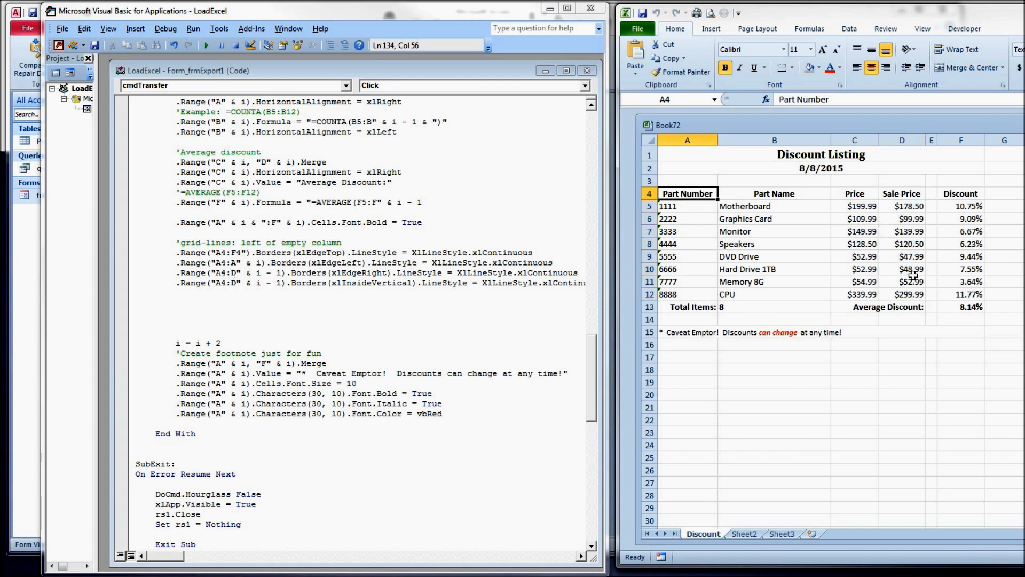
left_click(901, 293)
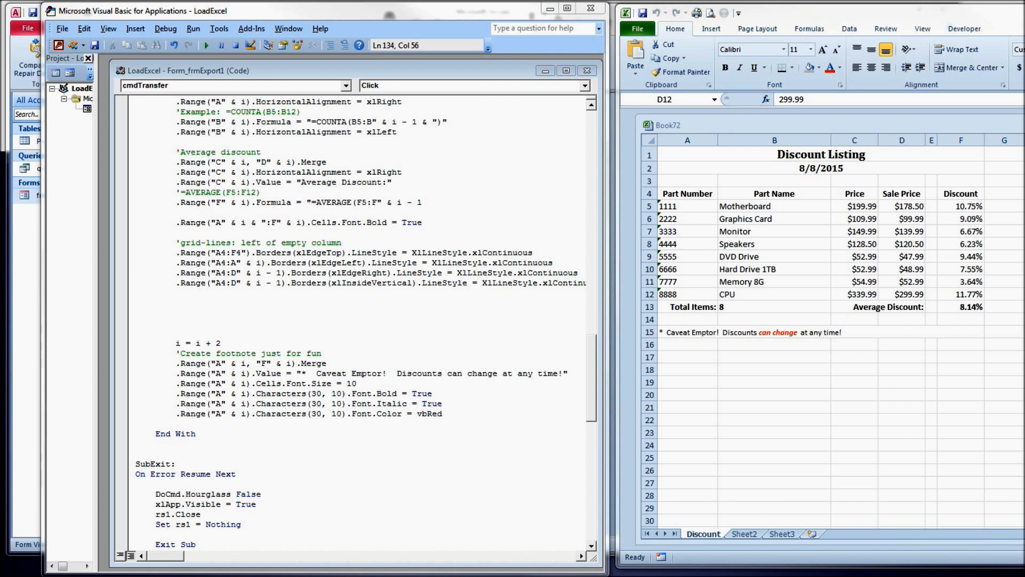
Step: Add the A4:D data-range line with Borders(xlInsideHorizontal).LineStyle = XlLineStyle.xlContinuous
type(".Range(\"A4:D\" & i - 1).Borders(xlInsideHorizontal).LineStyle = XlLineStyle.xlContinuous")
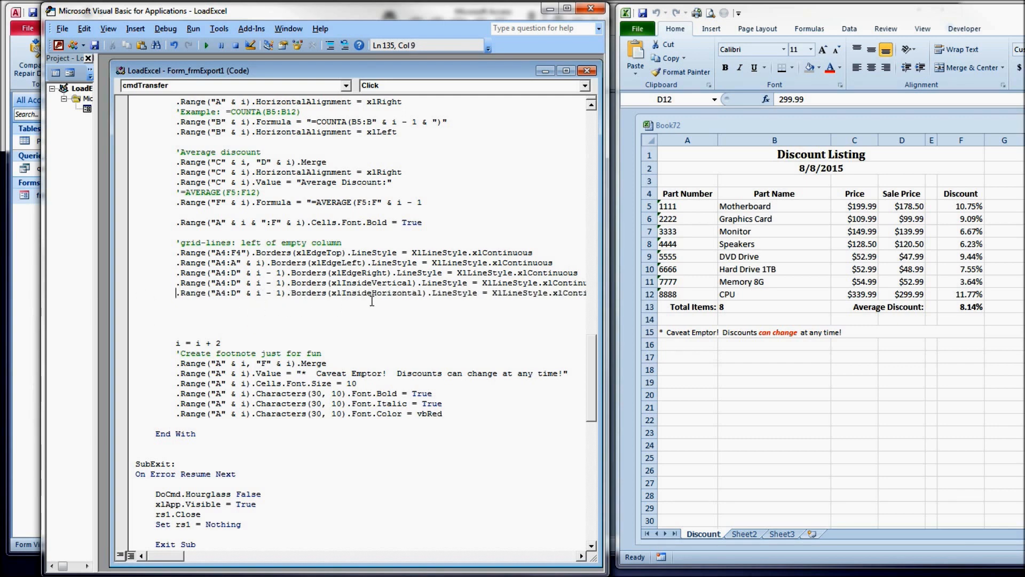
mouse_move(451, 299)
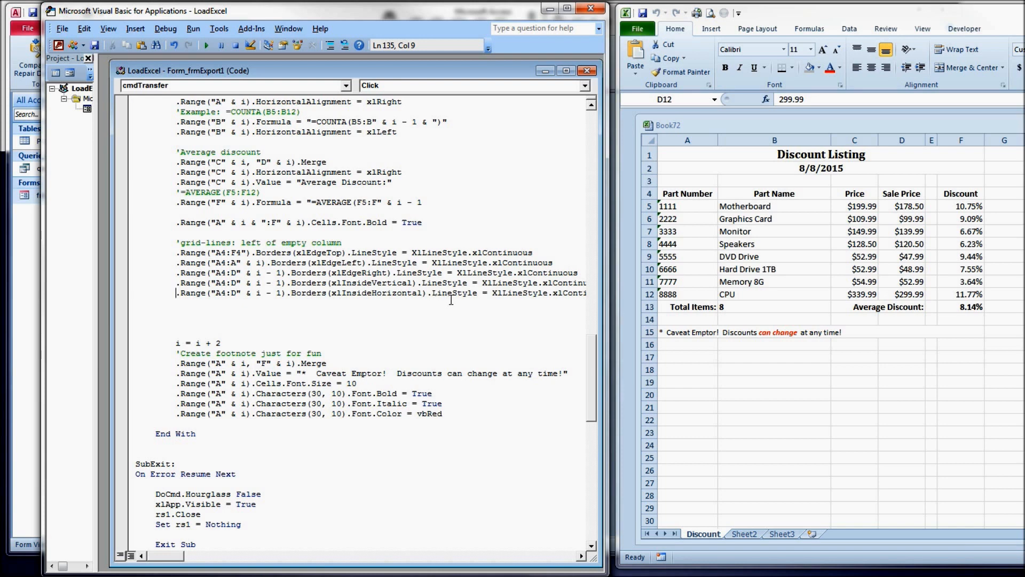
left_click_drag(687, 193, 855, 193)
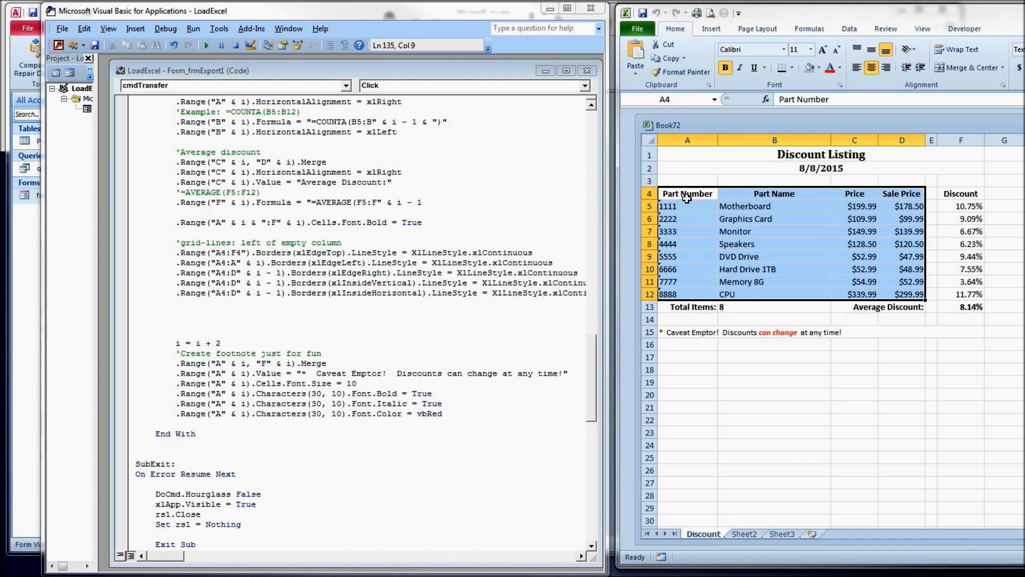
mouse_move(682, 242)
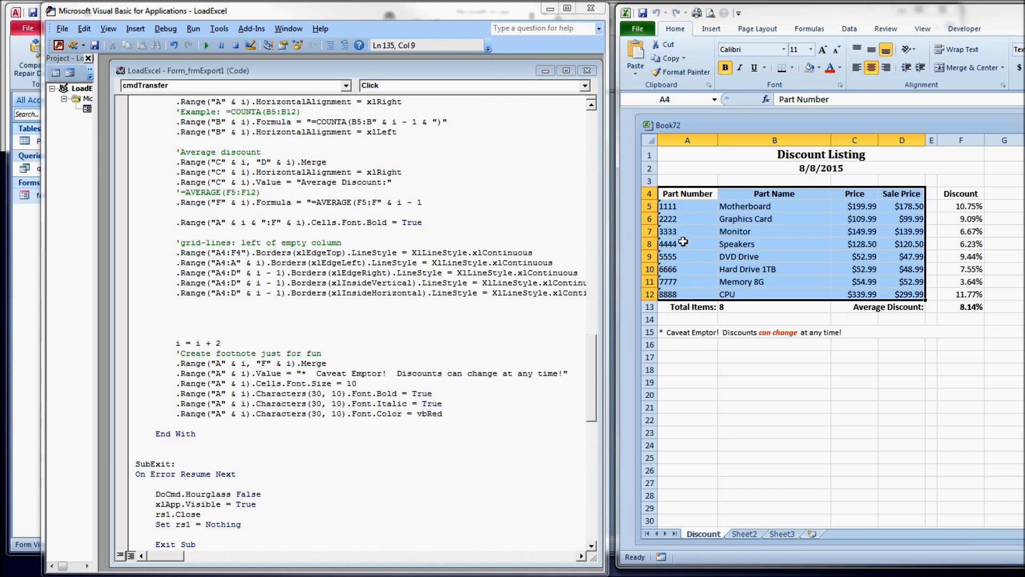
mouse_move(912, 286)
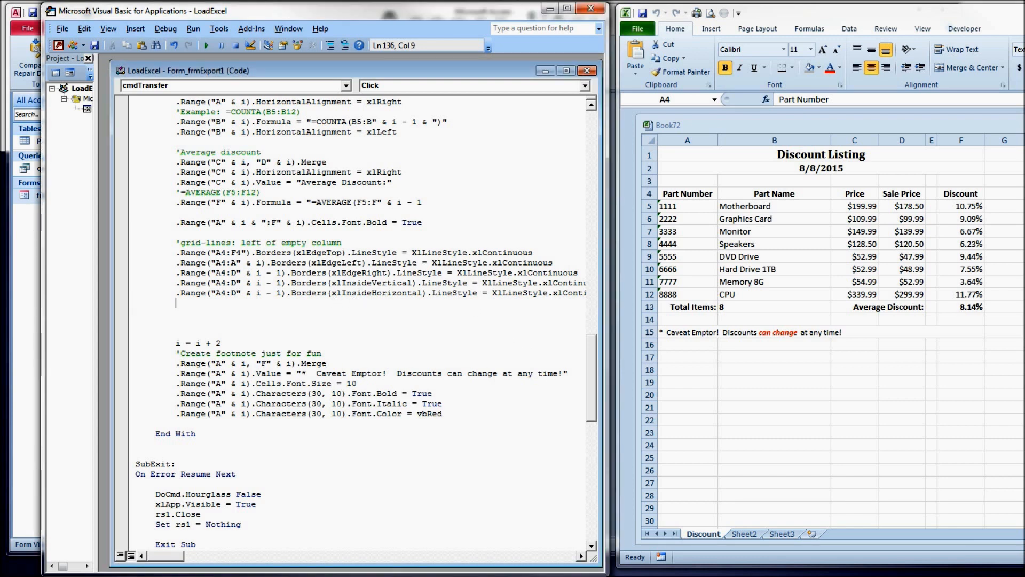
Step: Add .Range("A4:F" & i - 1).Borders(xlEdgeBottom).Weight = XlBorderWeight.xlMedium and close Book72
type(".Range(\"A4:F\" & i - 1).Borders(xlEdgeBottom).Weight = XlBorderWeight.xlMedium")
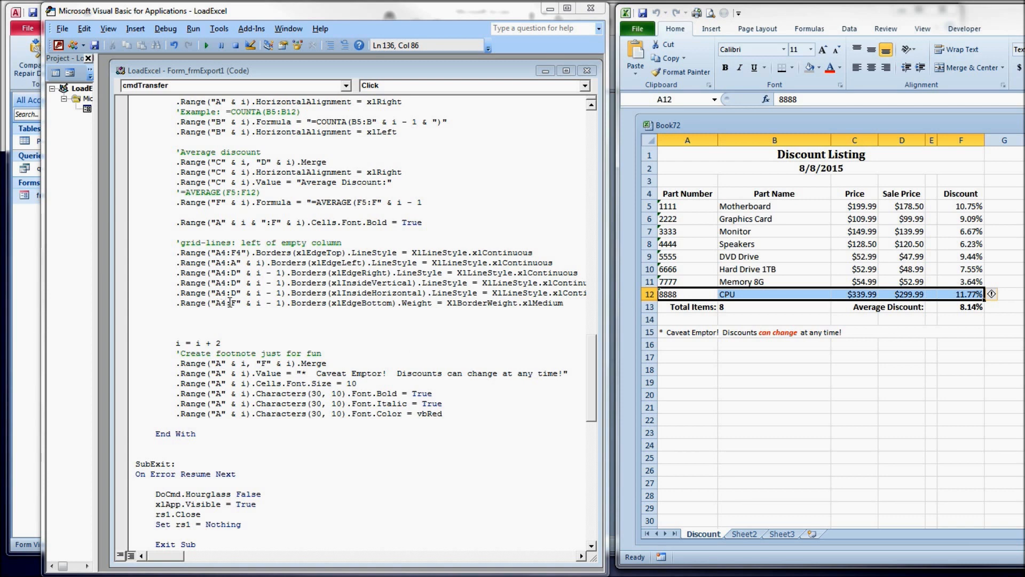
left_click(681, 318)
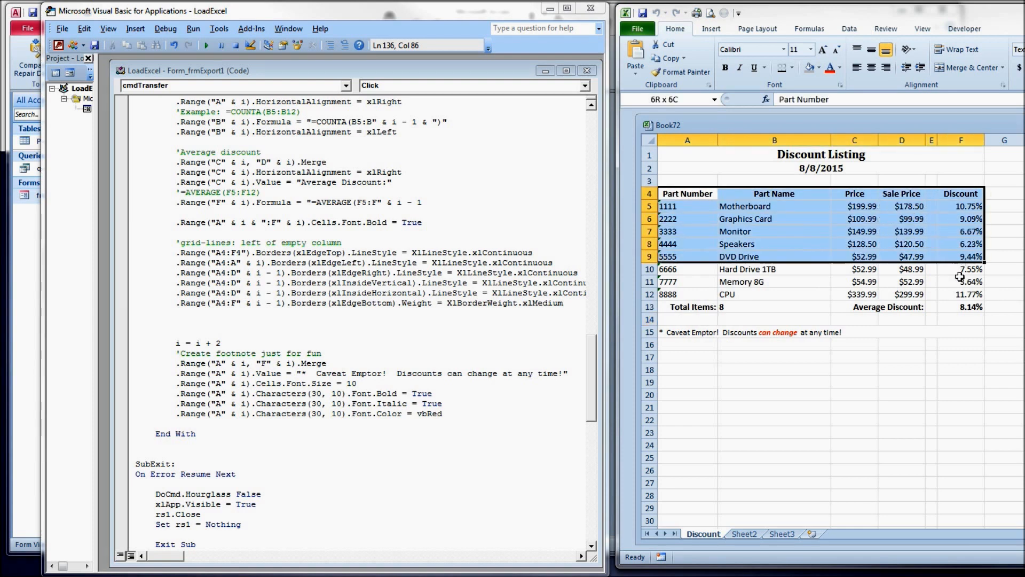
left_click(687, 194)
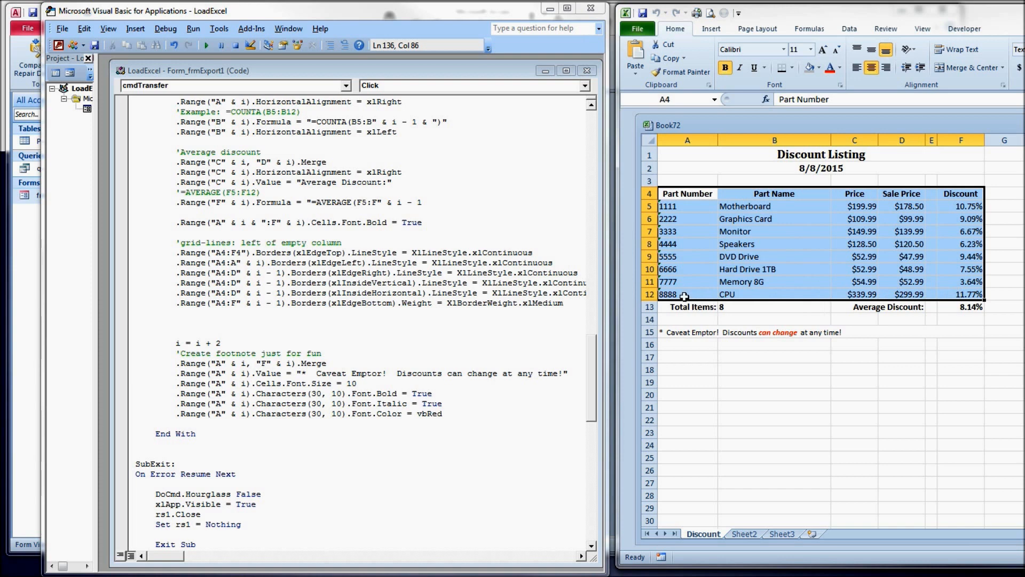
mouse_move(793, 288)
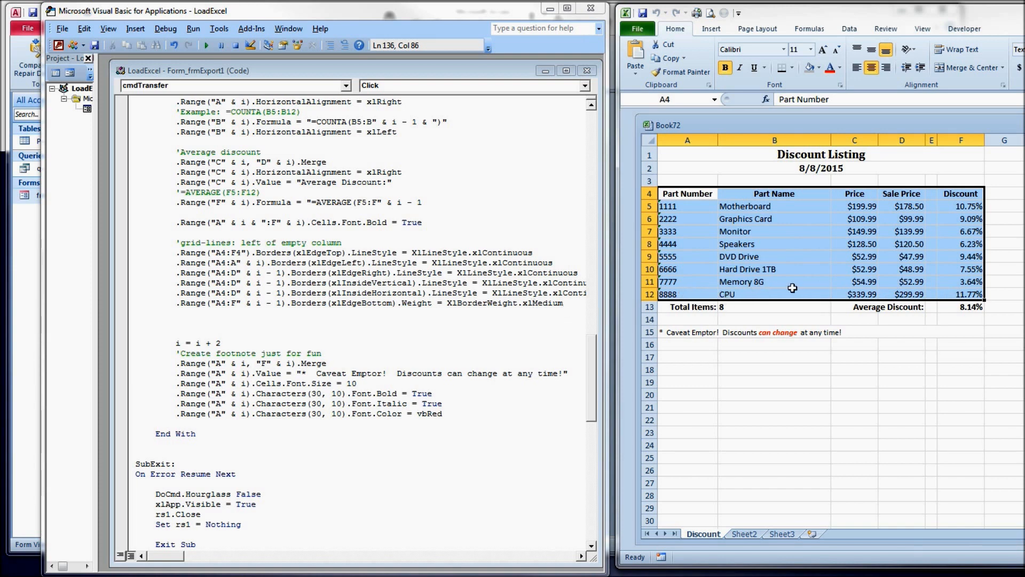
mouse_move(936, 297)
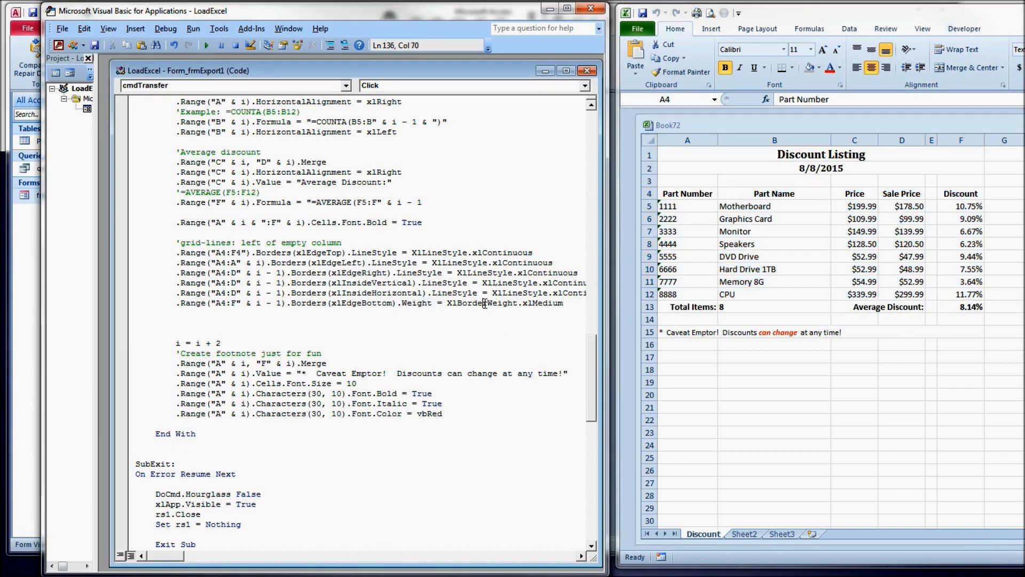
double_click(543, 303)
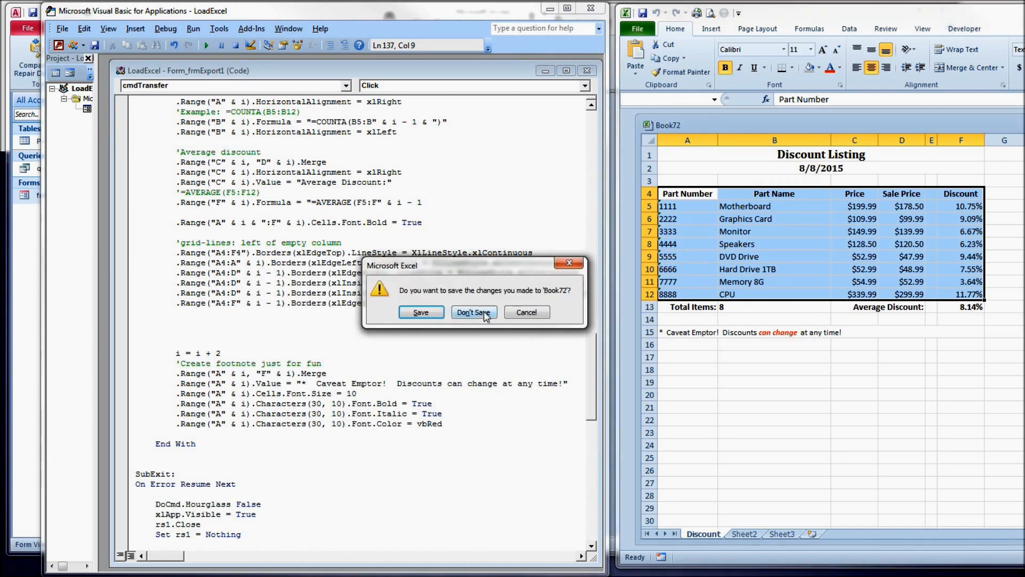
Step: Discard the test workbook without saving and review the bottom-border code line
left_click(474, 311)
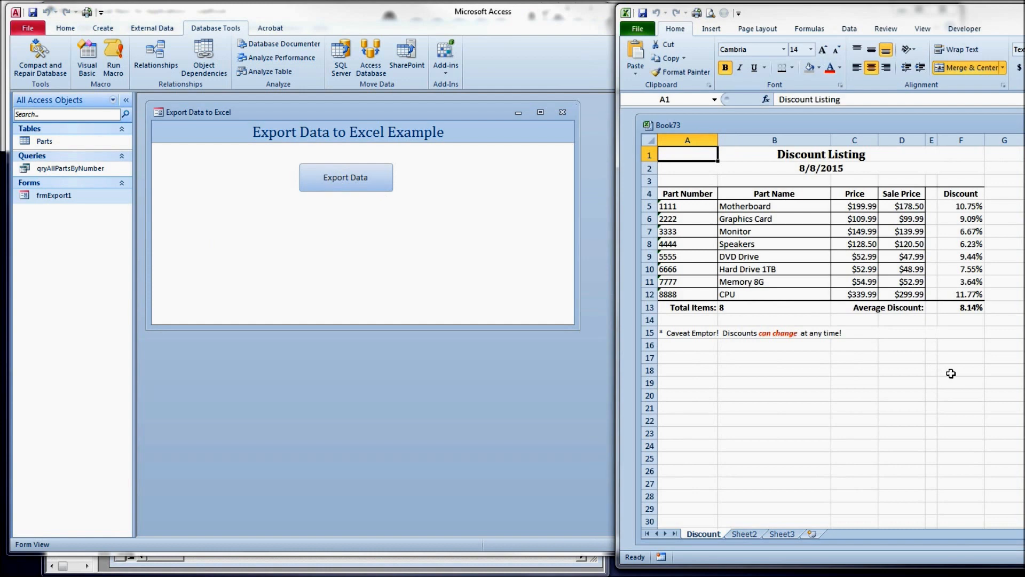
mouse_move(804, 321)
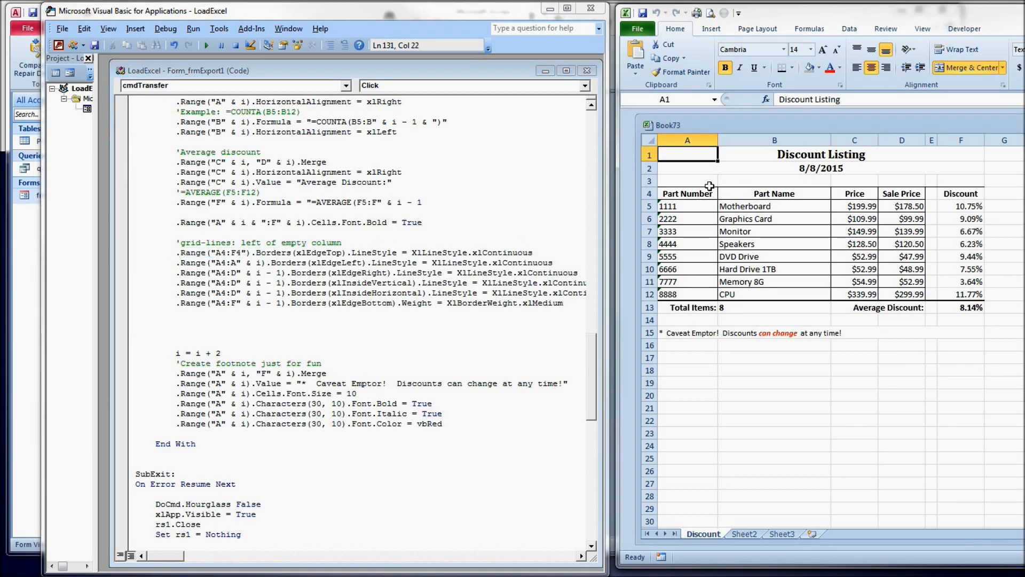
mouse_move(282, 263)
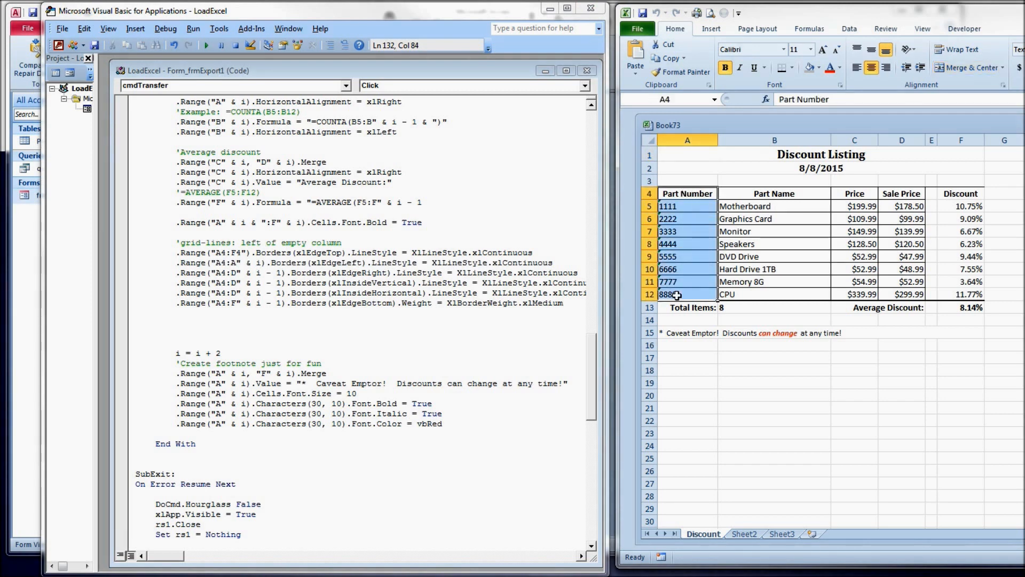
mouse_move(705, 354)
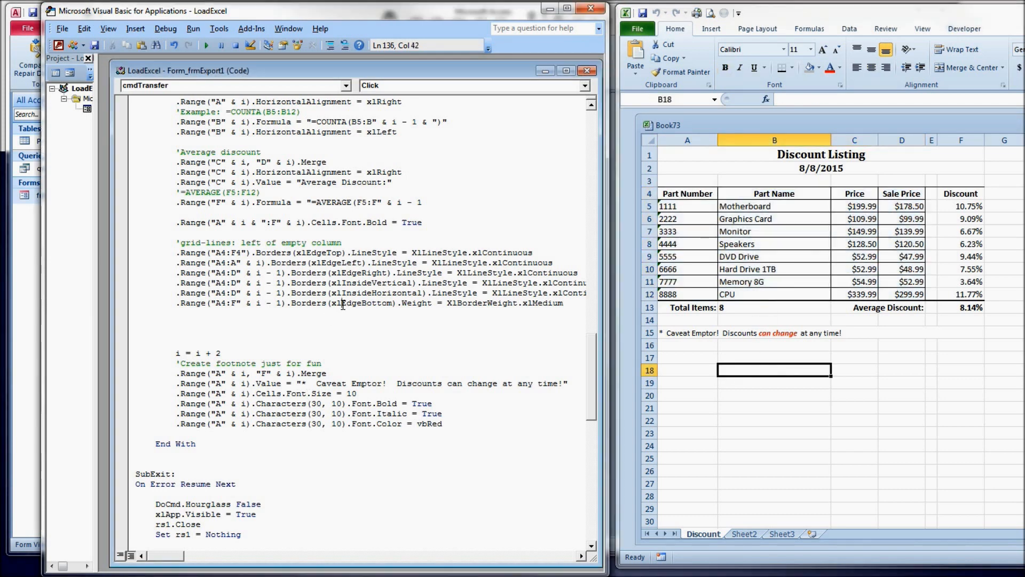
double_click(480, 303)
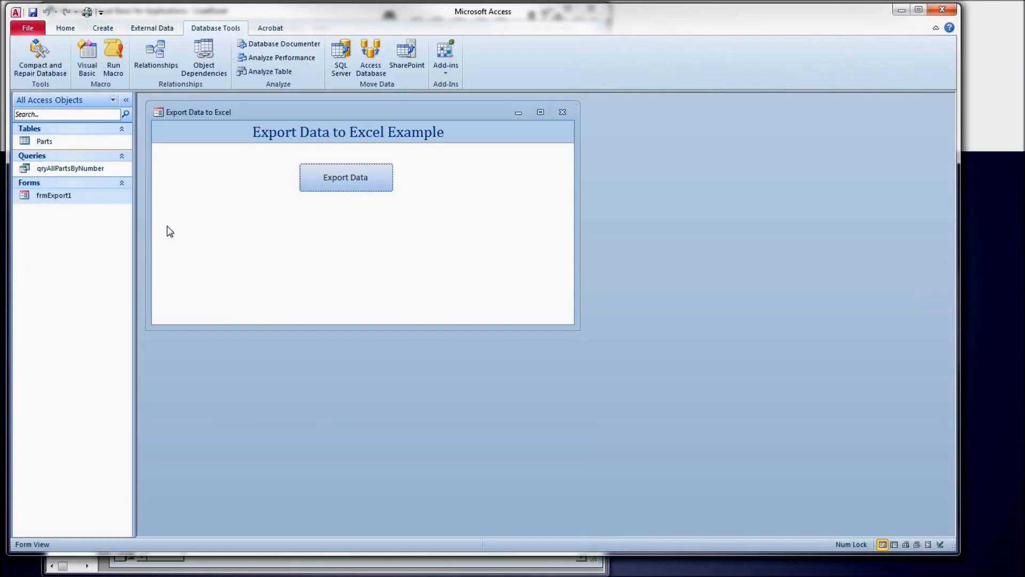
Step: Re-run the export and check the new workbook's header and E4 cells
left_click(346, 177)
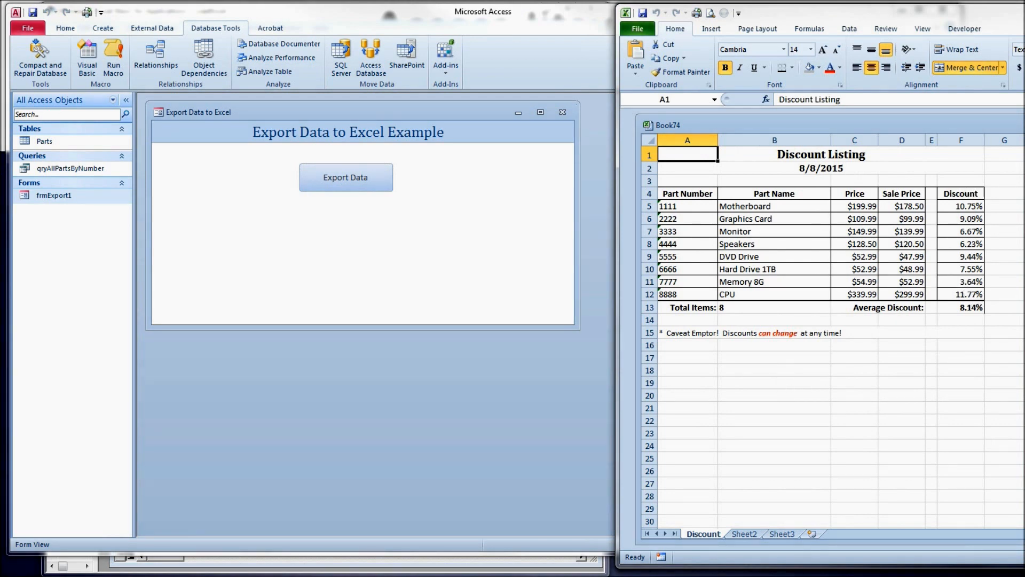
left_click(901, 244)
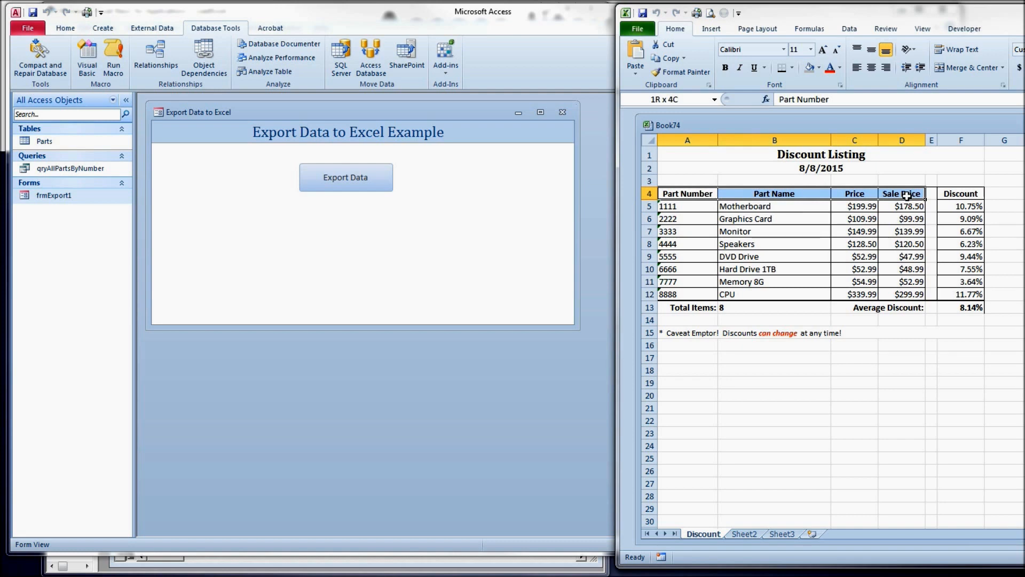
left_click(688, 193)
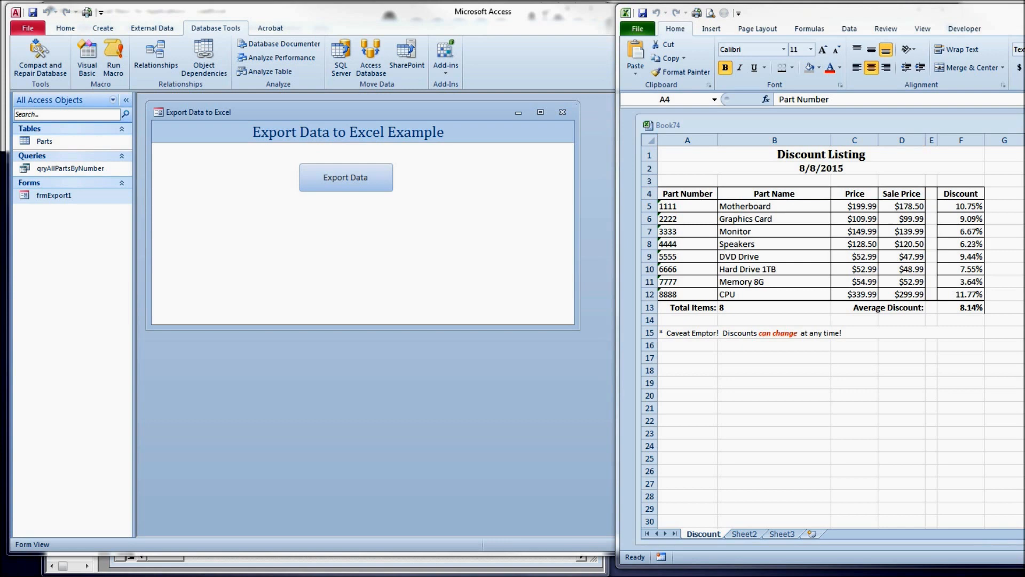
left_click(931, 206)
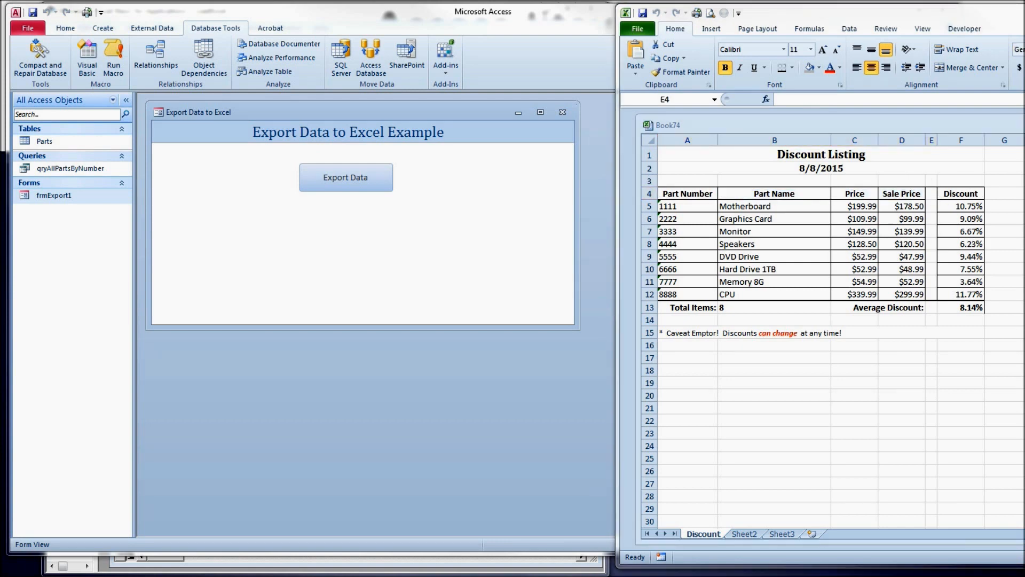
mouse_move(564, 372)
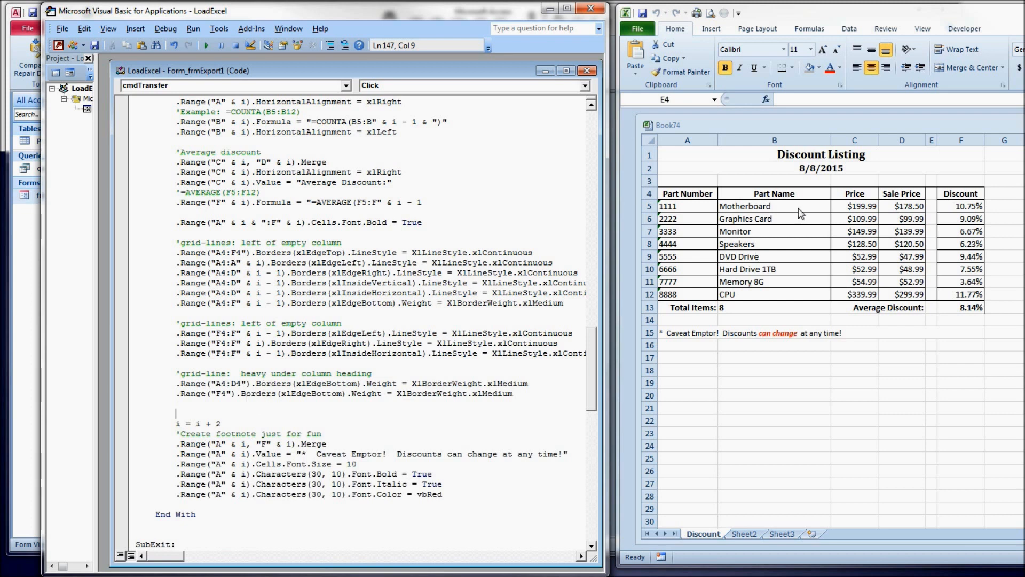
Step: Inspect the Part Number and Discount headings, Total Items and average discount cells in Book74
left_click(688, 193)
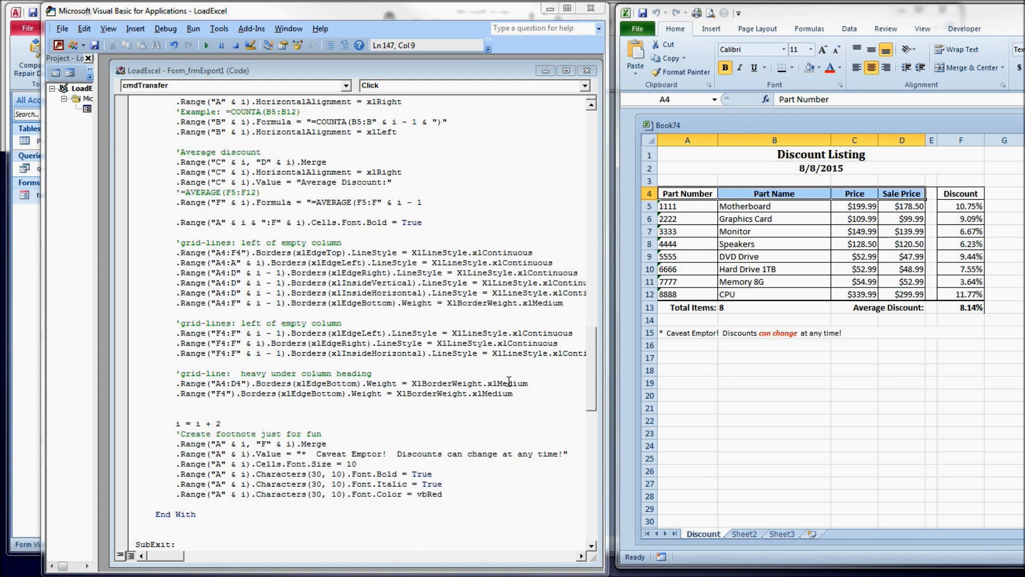
left_click(960, 193)
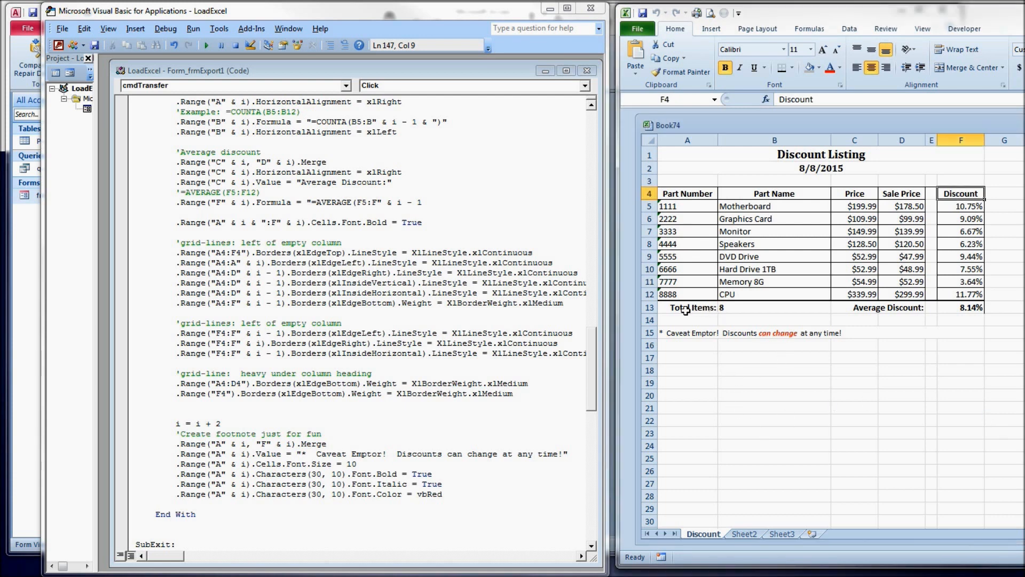
left_click(688, 308)
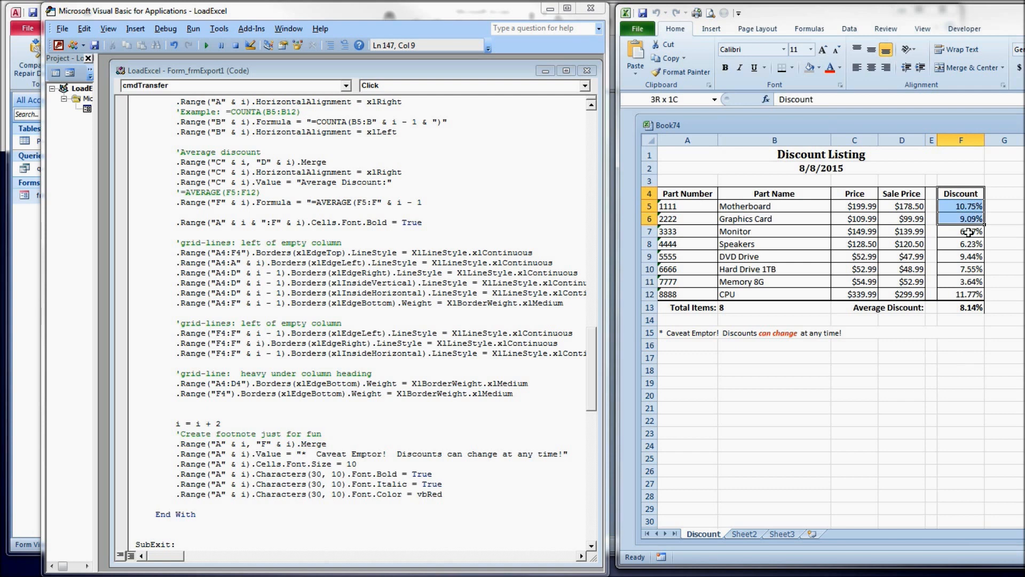
left_click(960, 307)
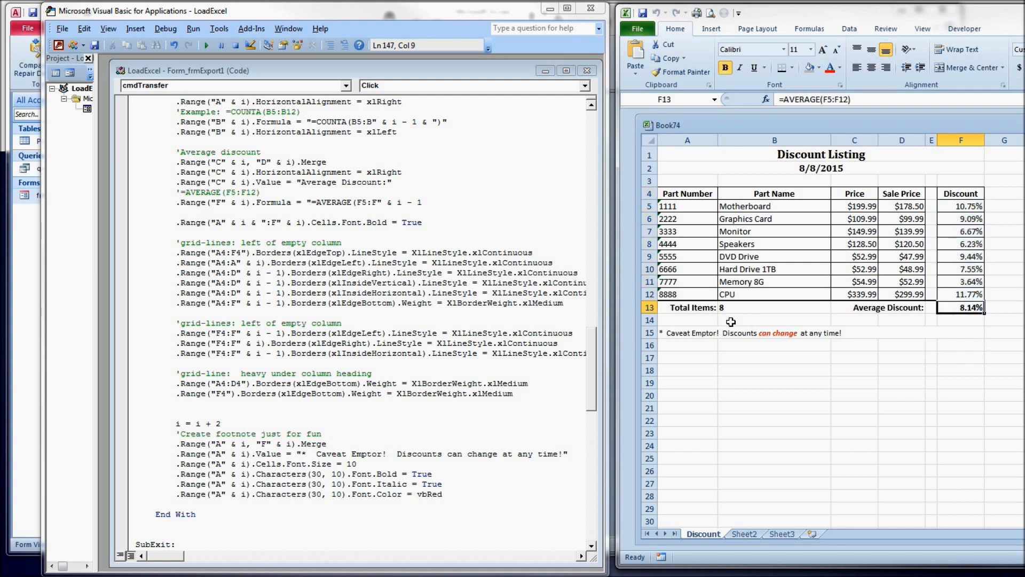
left_click(683, 307)
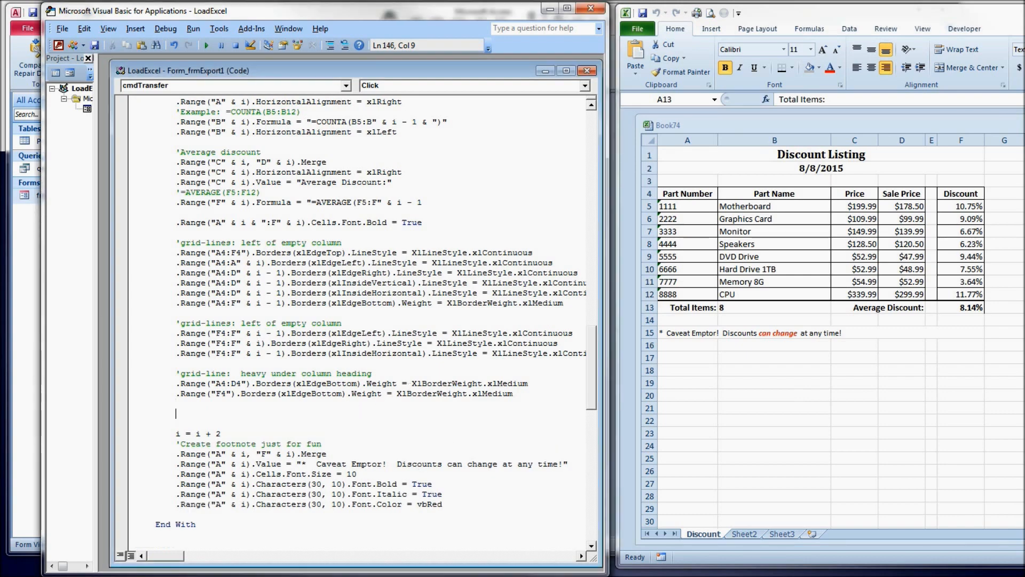
Step: Comment the bottom-border line as 'Grid-line: under total line' and rerun Export Data
type("'Grid-line:  under total line")
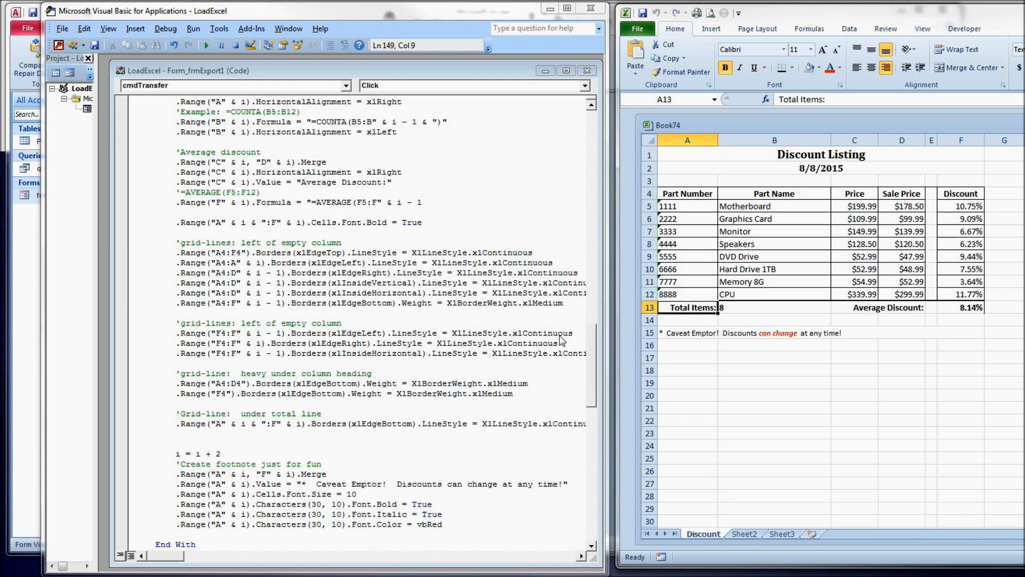
mouse_move(946, 312)
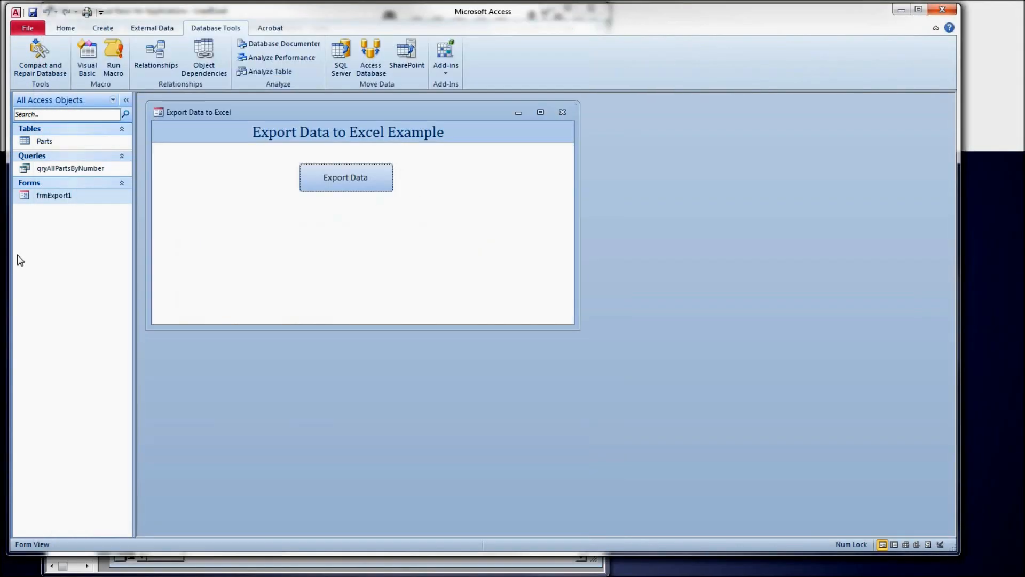
left_click(346, 177)
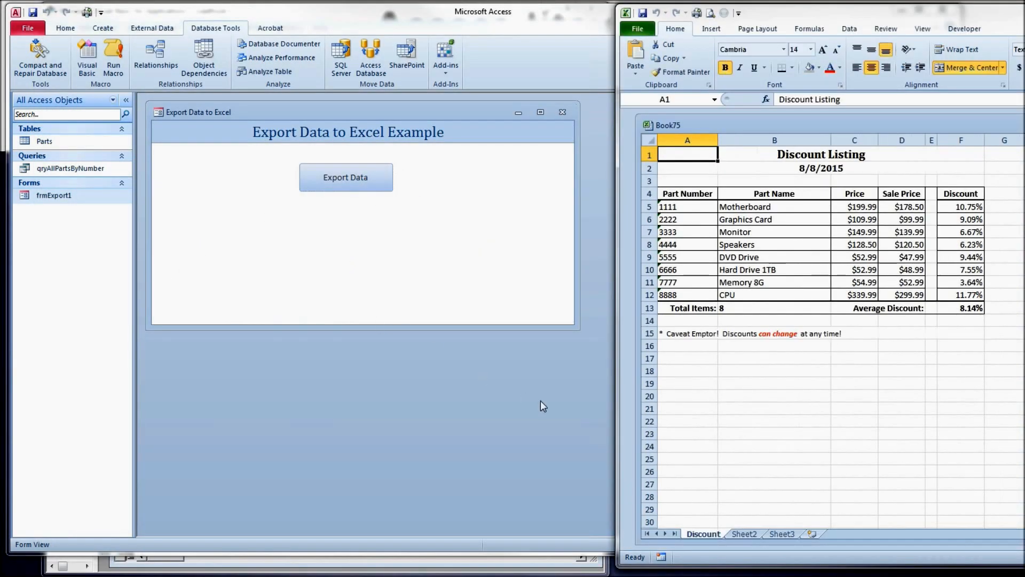
mouse_move(868, 389)
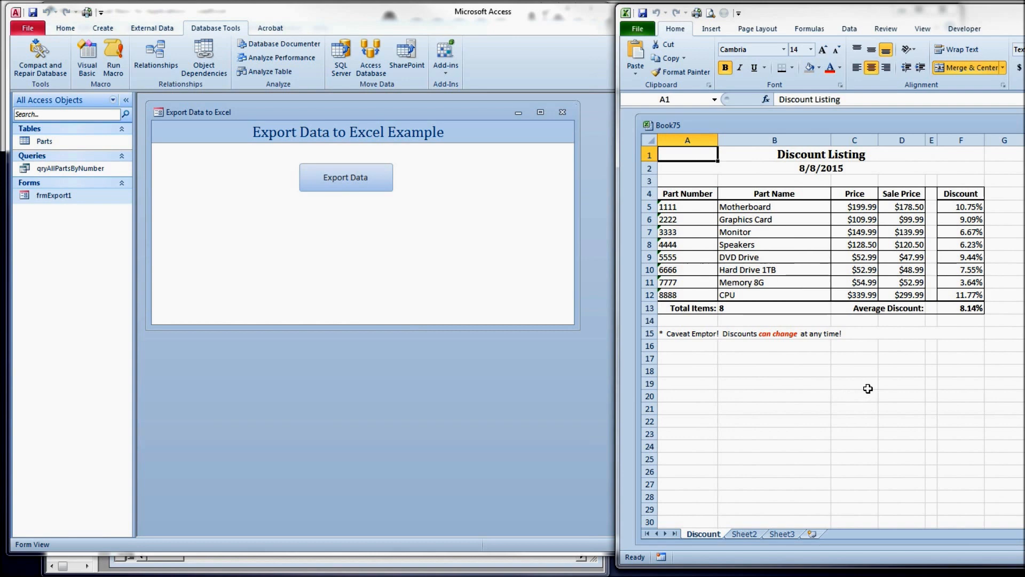
mouse_move(856, 404)
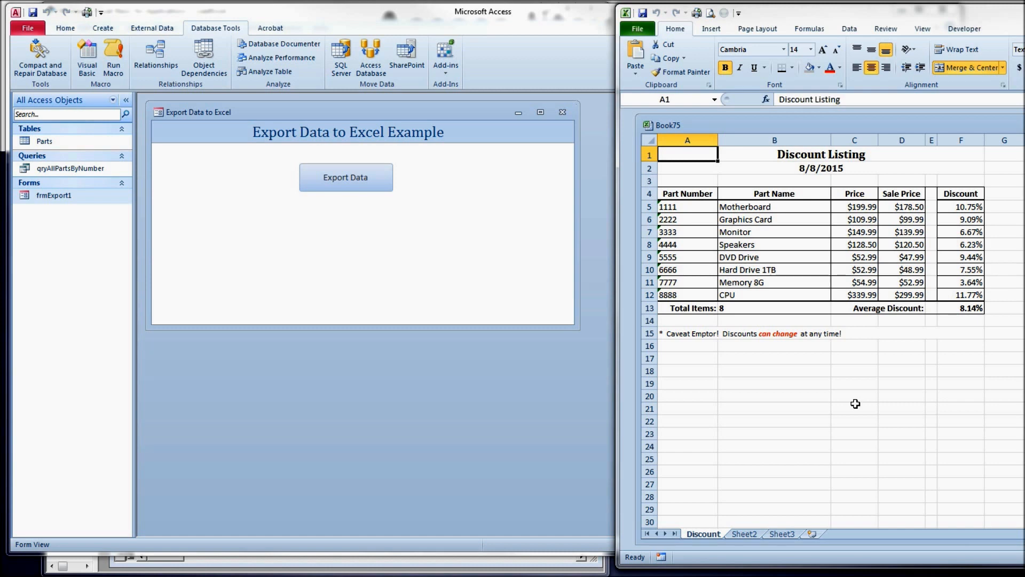
Step: Inspect the new workbook's gap column and Speakers cell to confirm the border under the total row
left_click(855, 408)
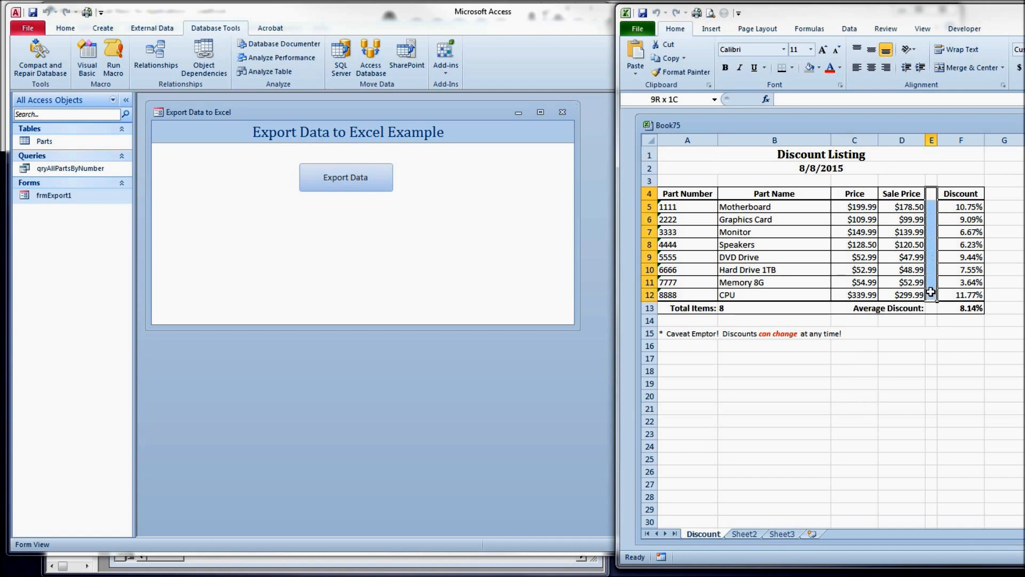
left_click(774, 244)
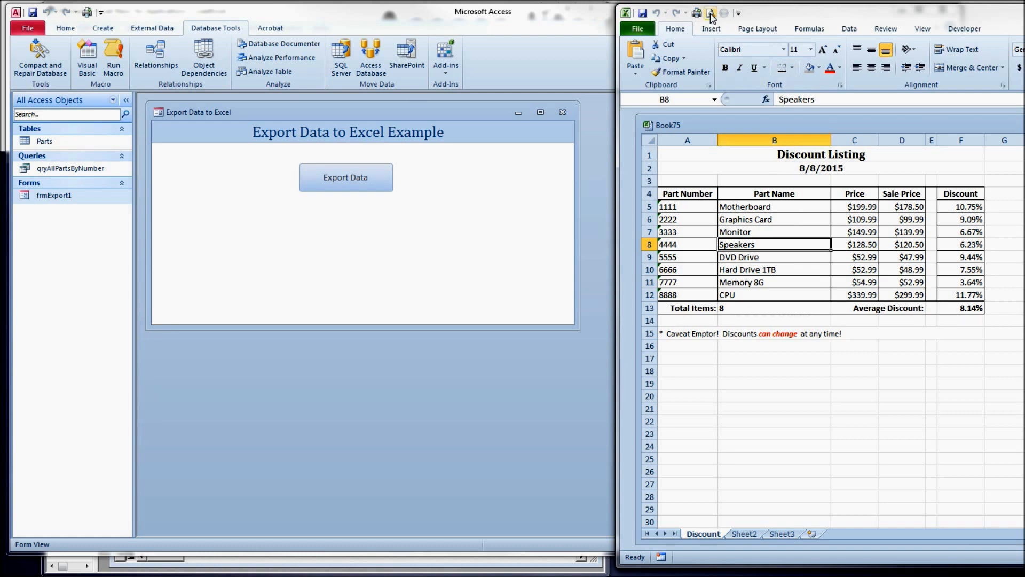
Step: Preview the bordered listing, glance at Page Setup's Sheet options, and cancel without changes
left_click(714, 13)
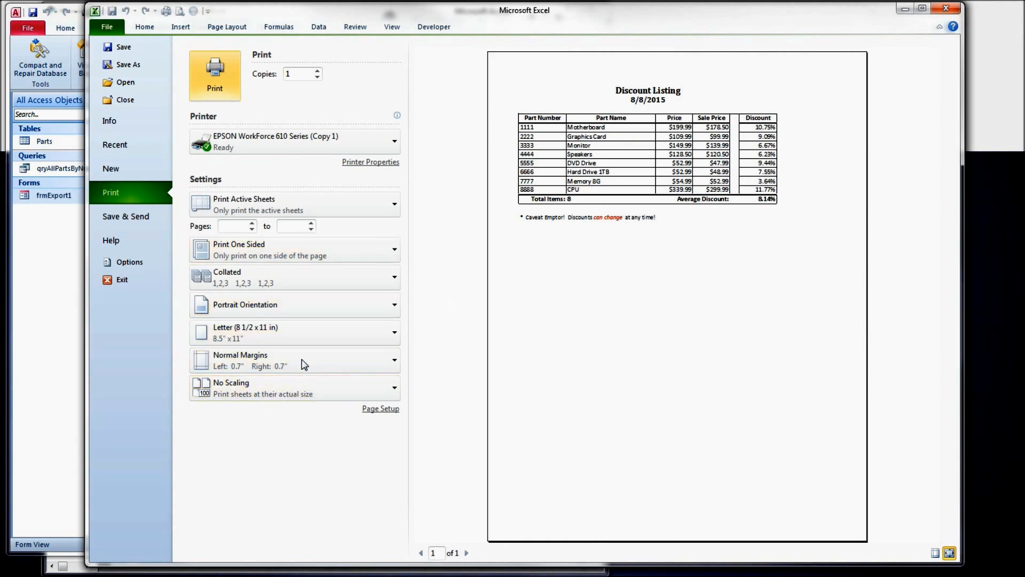
mouse_move(333, 312)
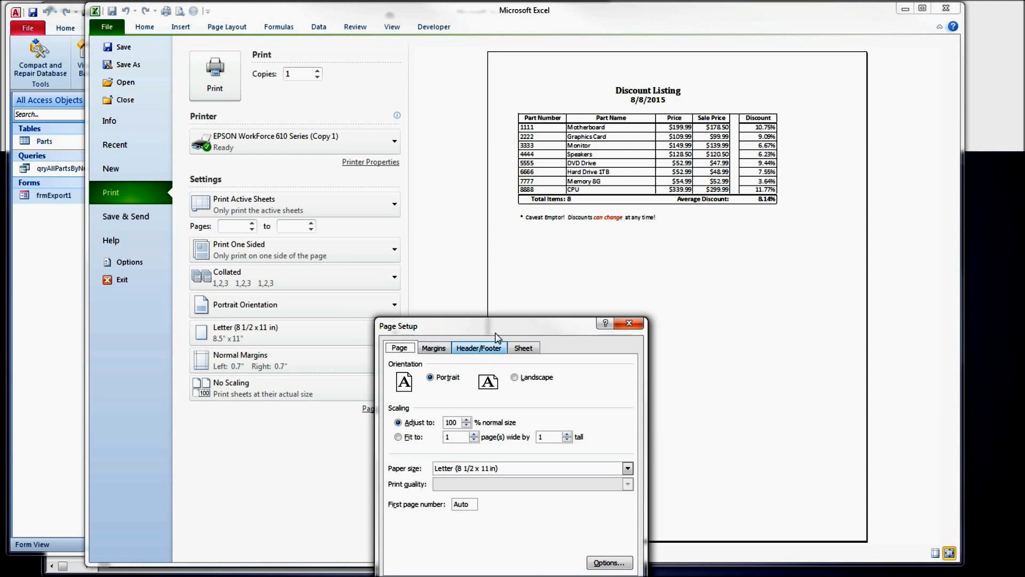
left_click(525, 348)
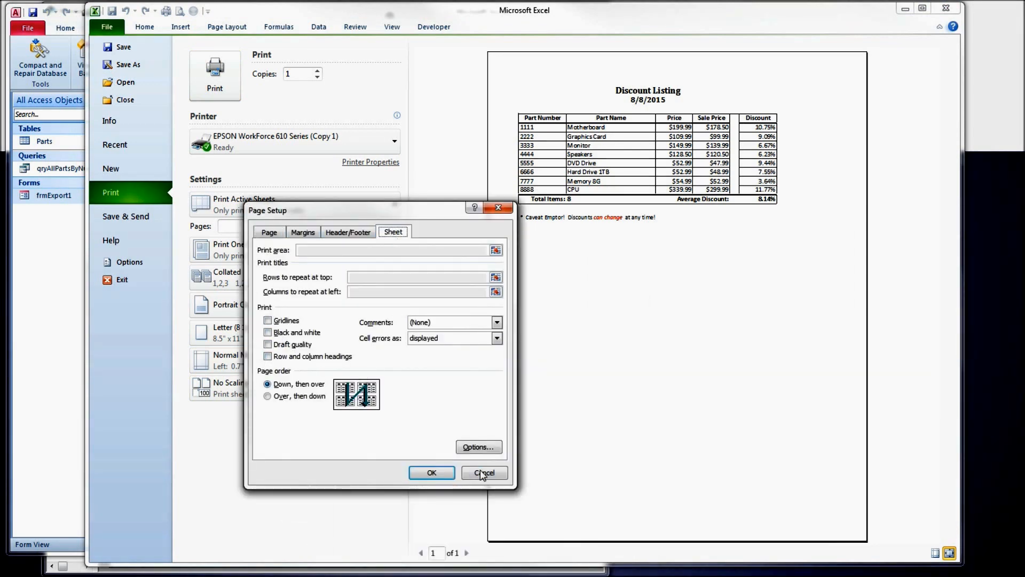
left_click(485, 472)
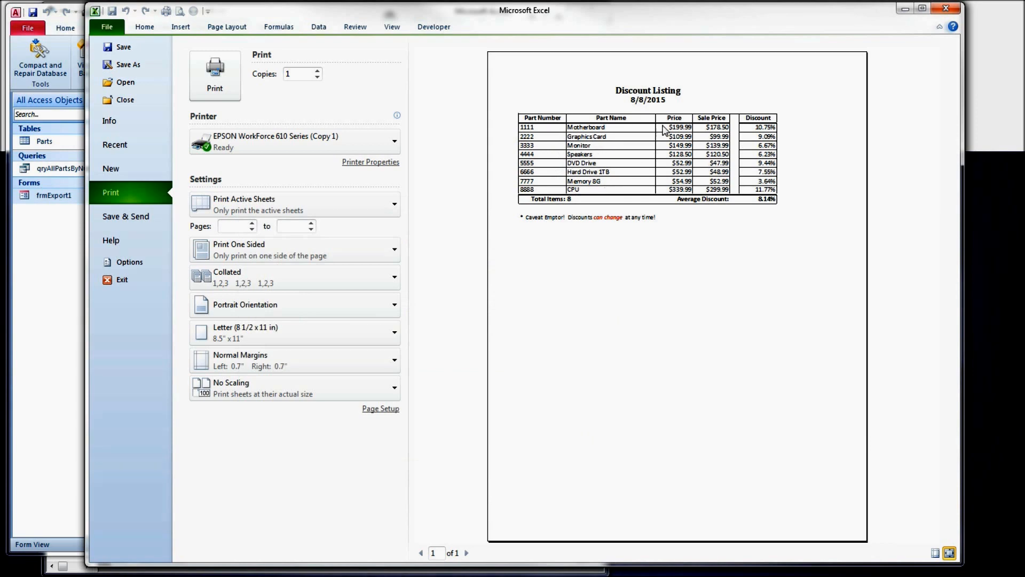
mouse_move(662, 173)
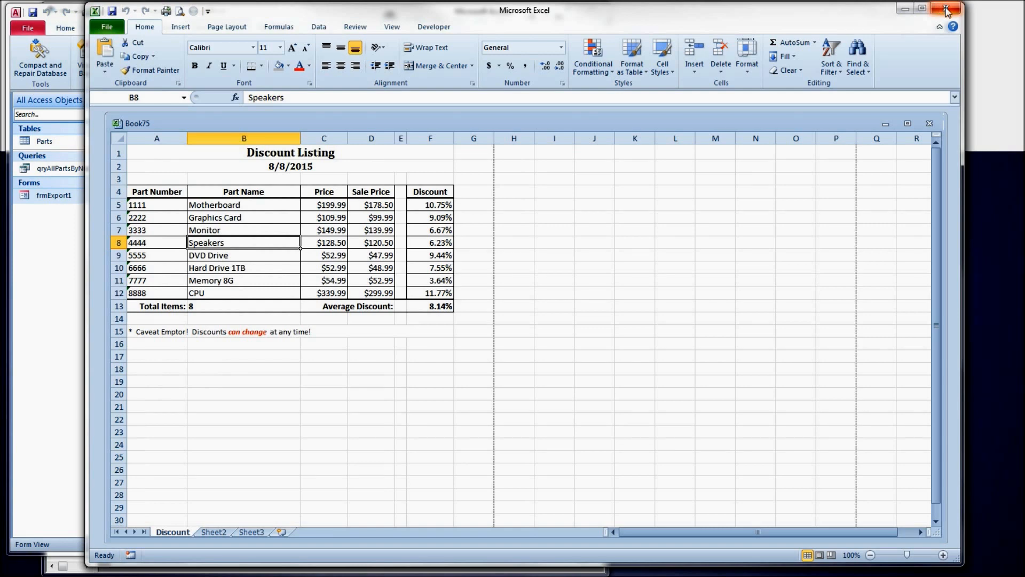
mouse_move(946, 7)
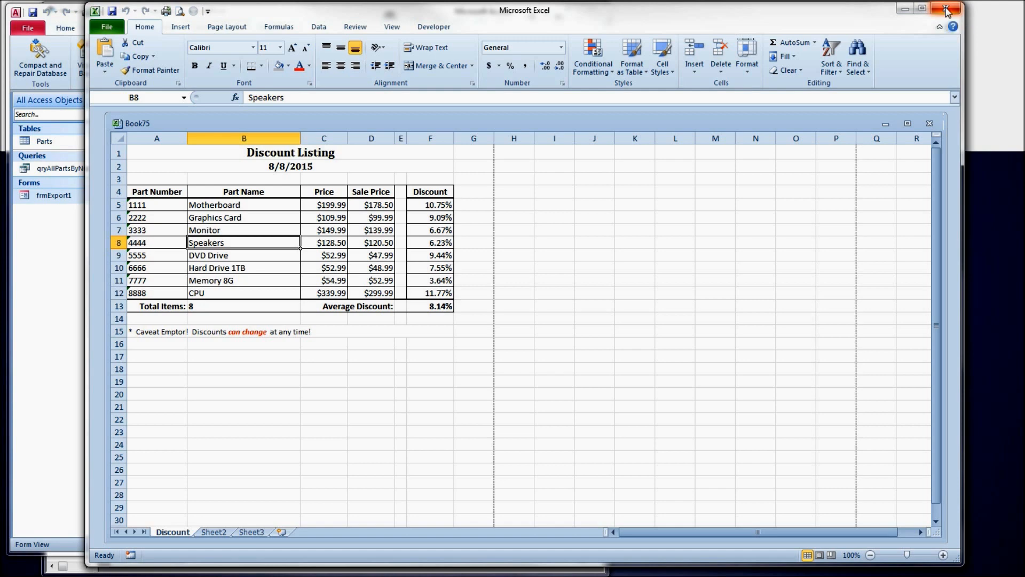
Step: Close Book75 and choose Don't Save, leaving only the Access export form
left_click(947, 7)
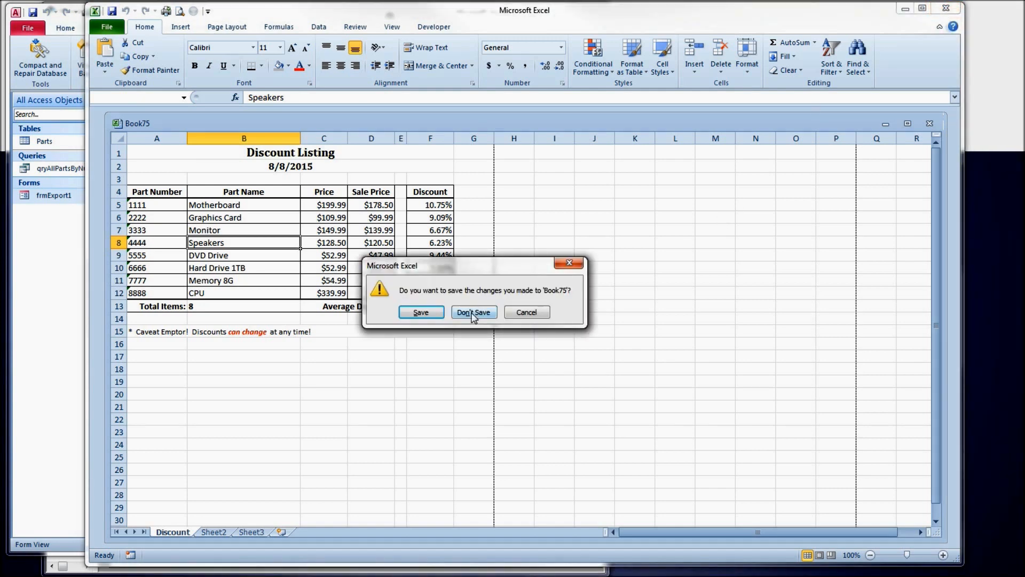
left_click(474, 312)
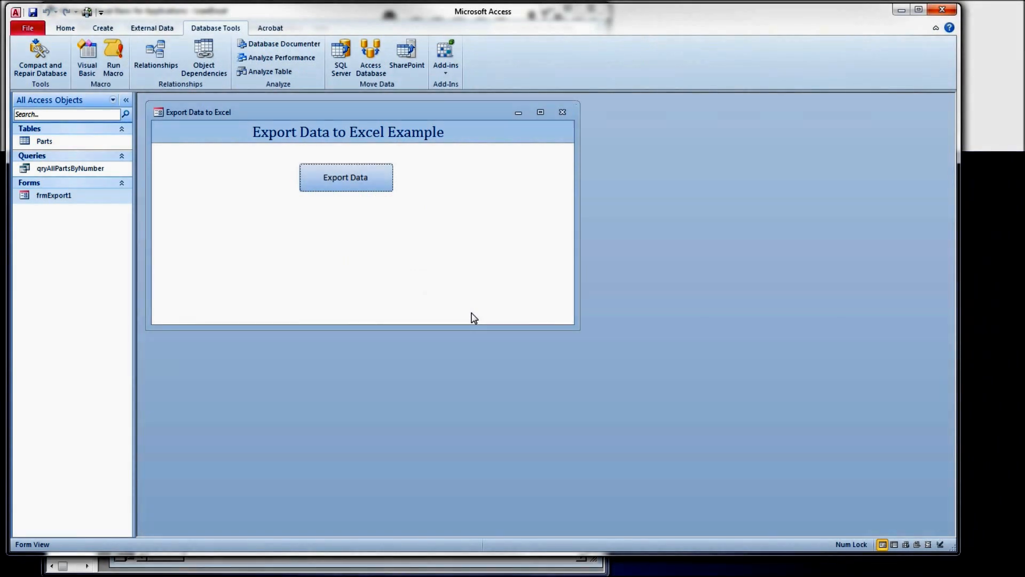